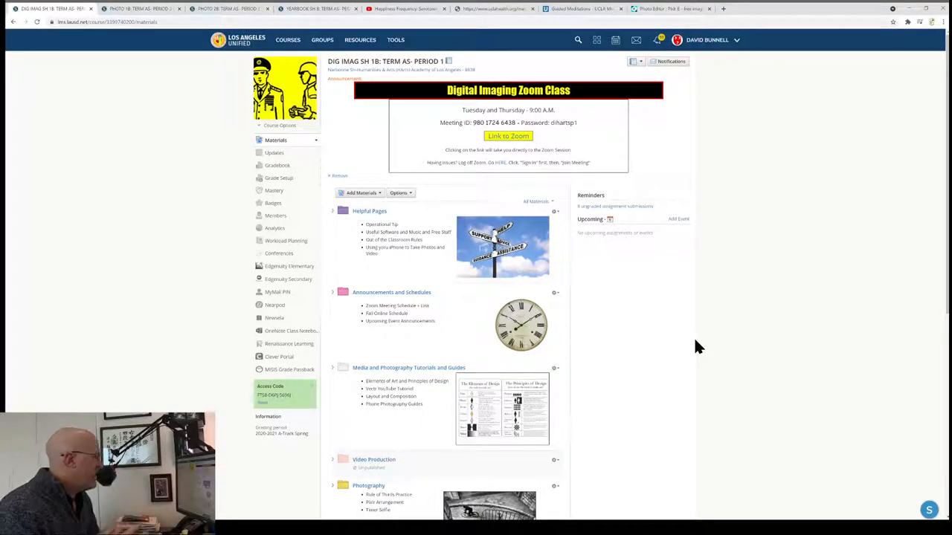
mouse_move(459, 246)
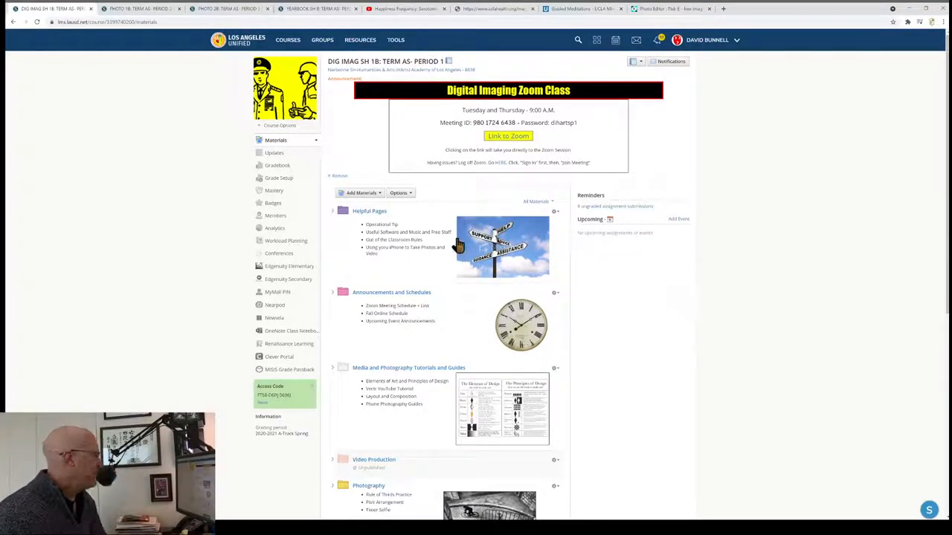
Expand 'The Web, HTML, and Page Design' folder and open 'Google Sites: Using Embed Code'.
scroll("down", 3)
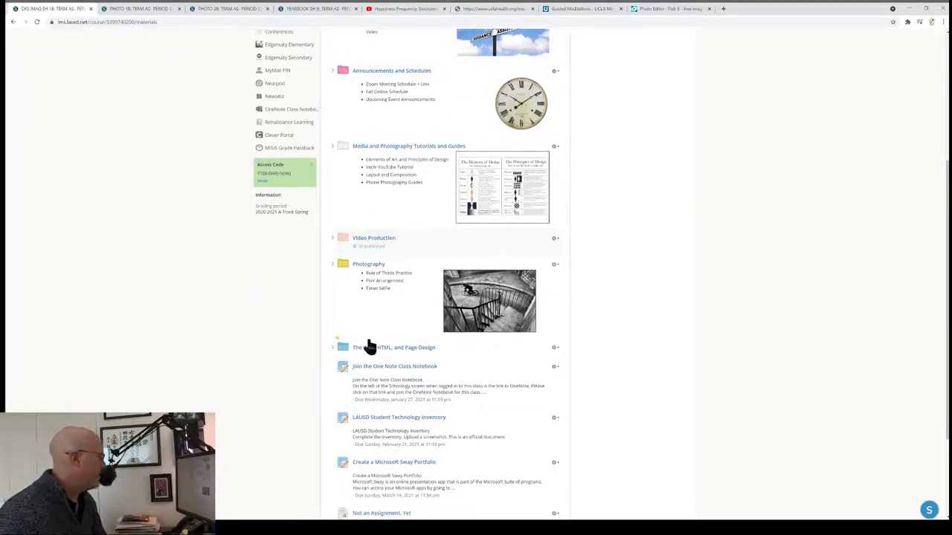
left_click(332, 348)
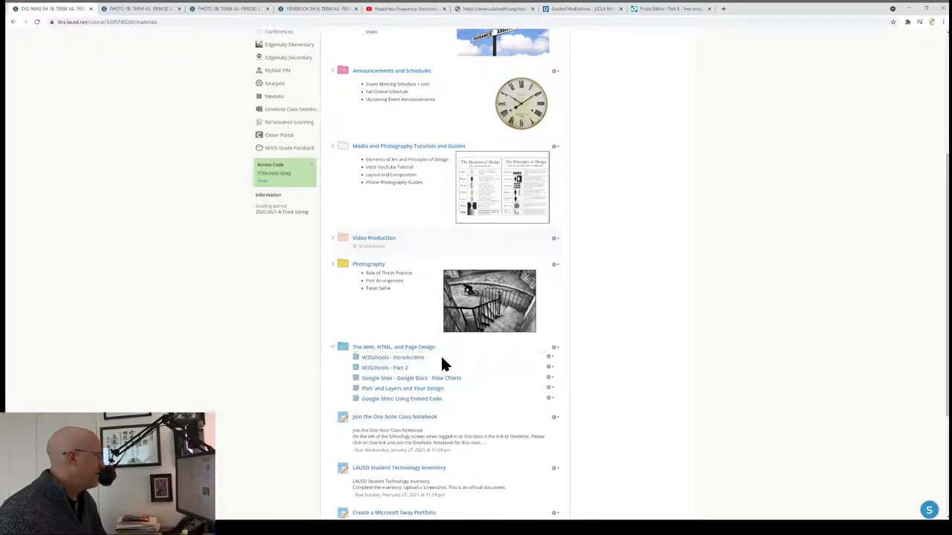
left_click(402, 399)
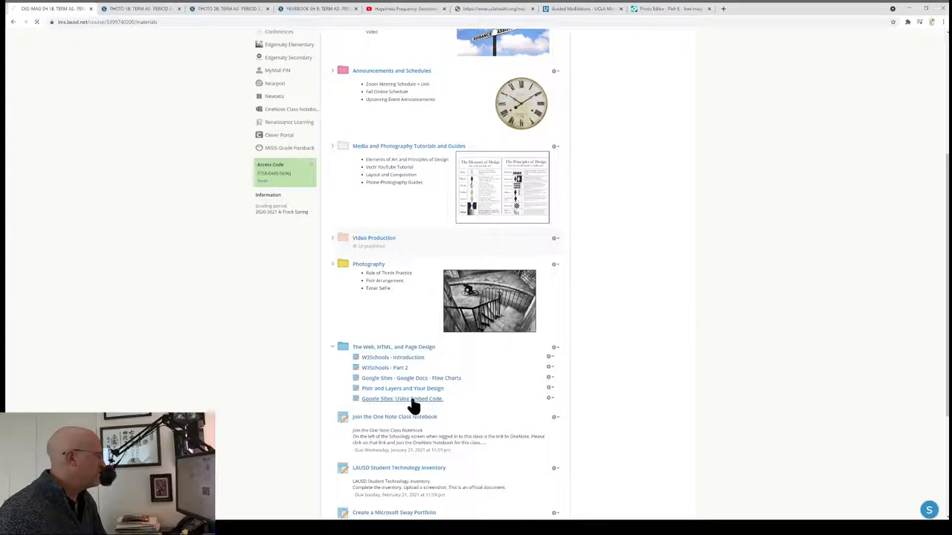
Open the assignment and advance the embedded Sway example through several sections.
left_click(401, 398)
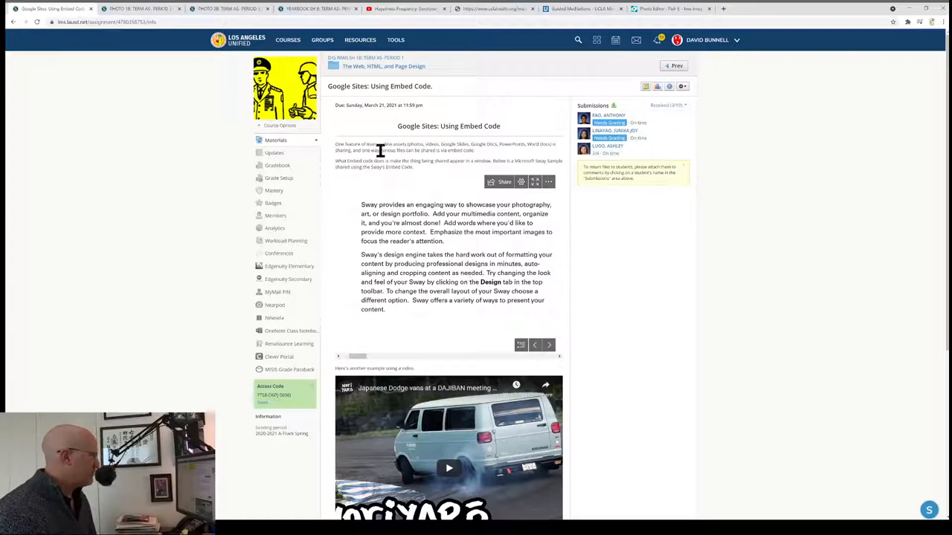
mouse_move(237, 266)
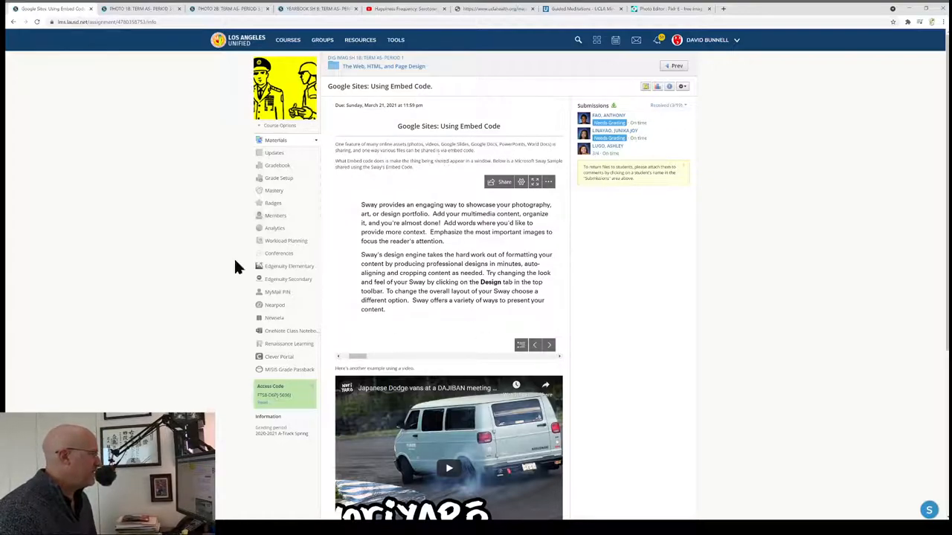
left_click(535, 344)
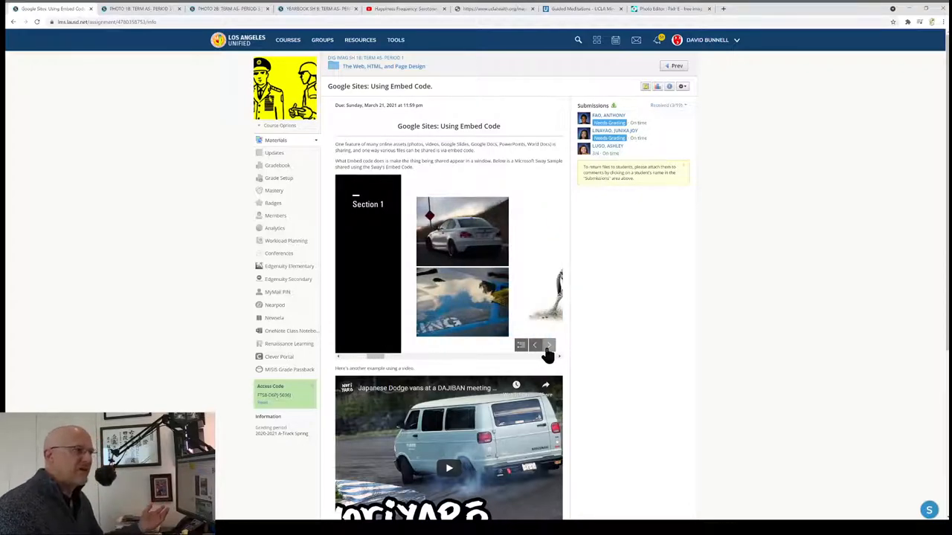
left_click(548, 351)
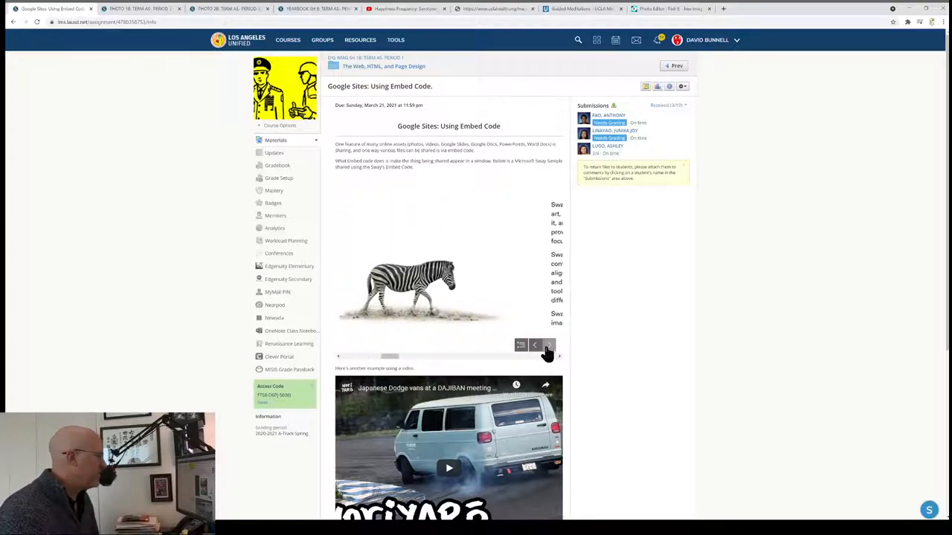
left_click(547, 353)
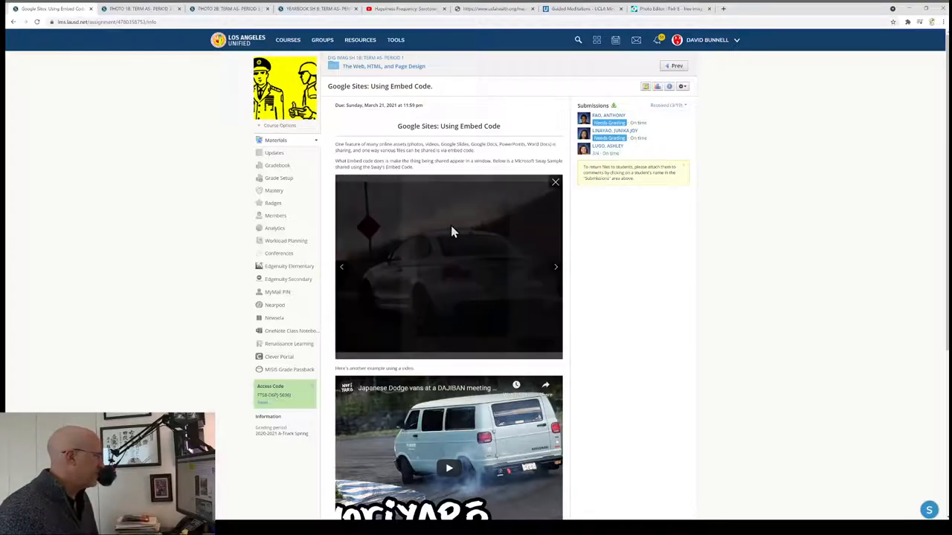
scroll("down", 3)
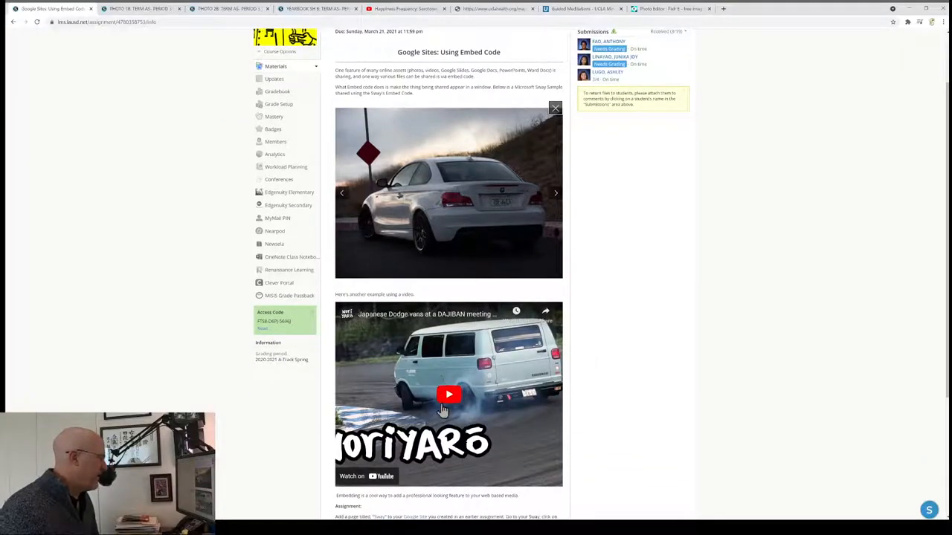
scroll("down", 3)
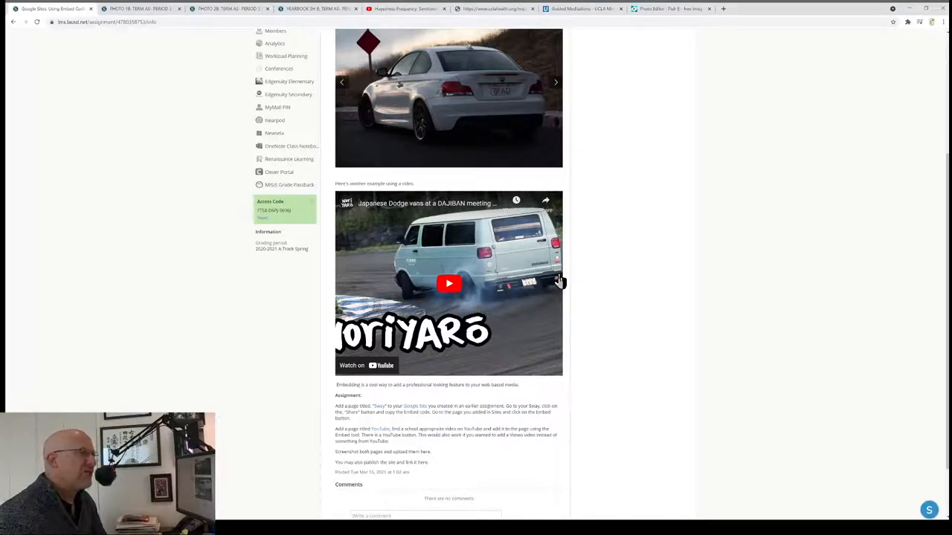
mouse_move(482, 400)
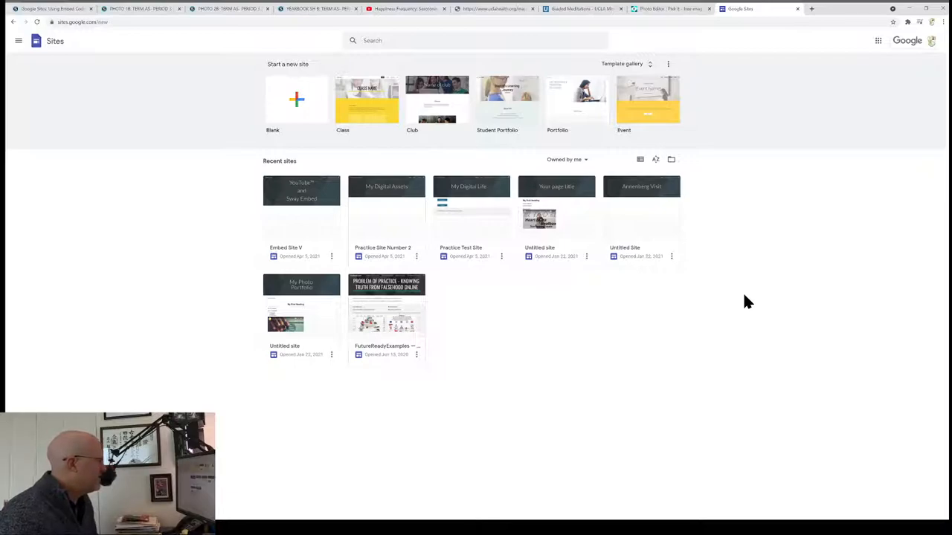
mouse_move(691, 364)
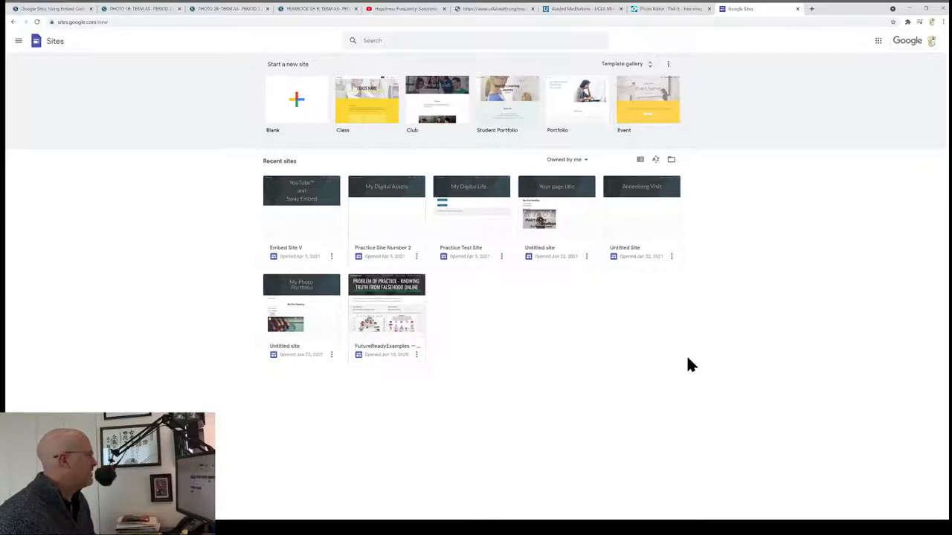
mouse_move(301, 130)
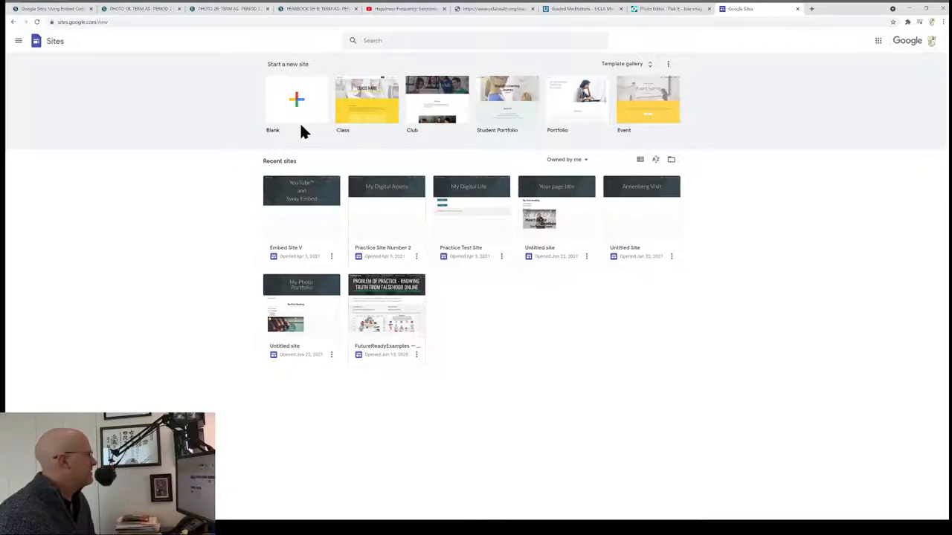
mouse_move(329, 217)
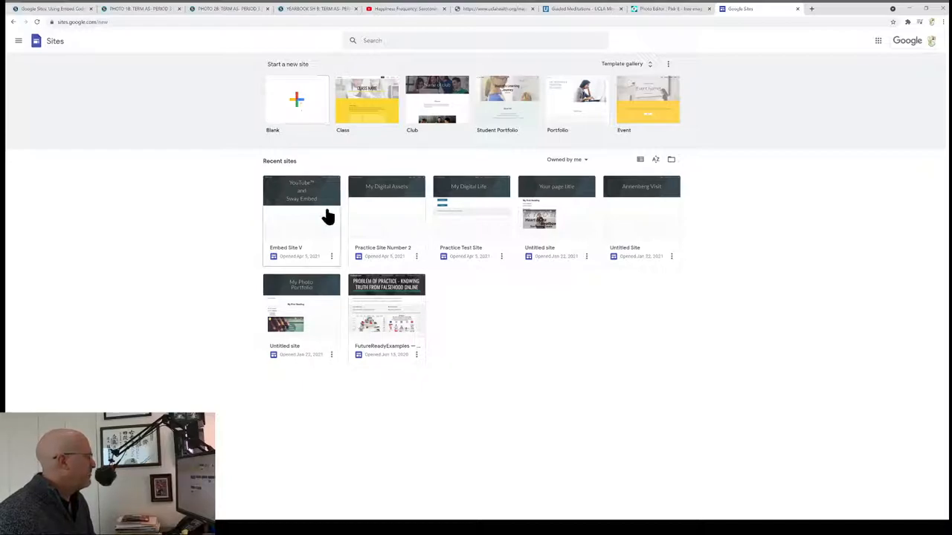
Remove 'Embed Site V' and 'Practice Site Number 2', confirming Move to Trash for each.
left_click(332, 256)
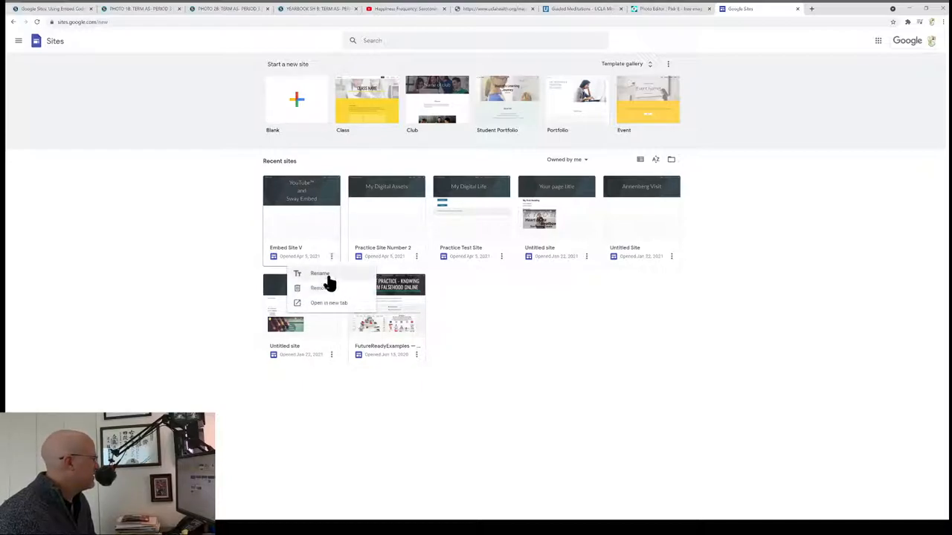
left_click(317, 288)
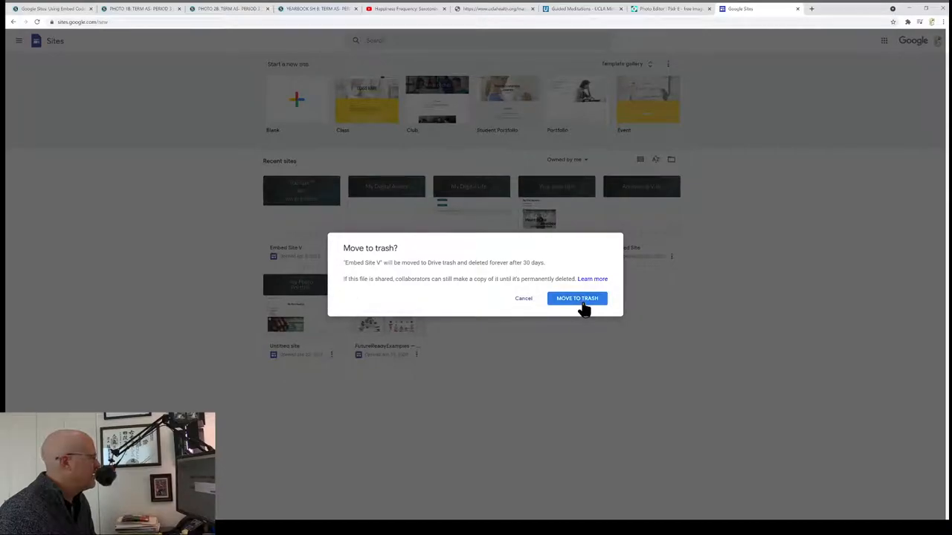
left_click(578, 298)
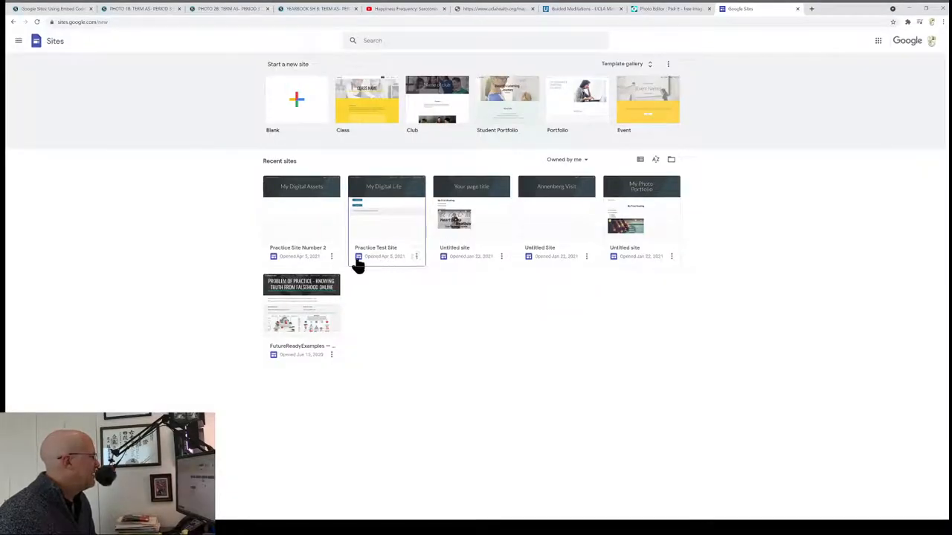
left_click(416, 256)
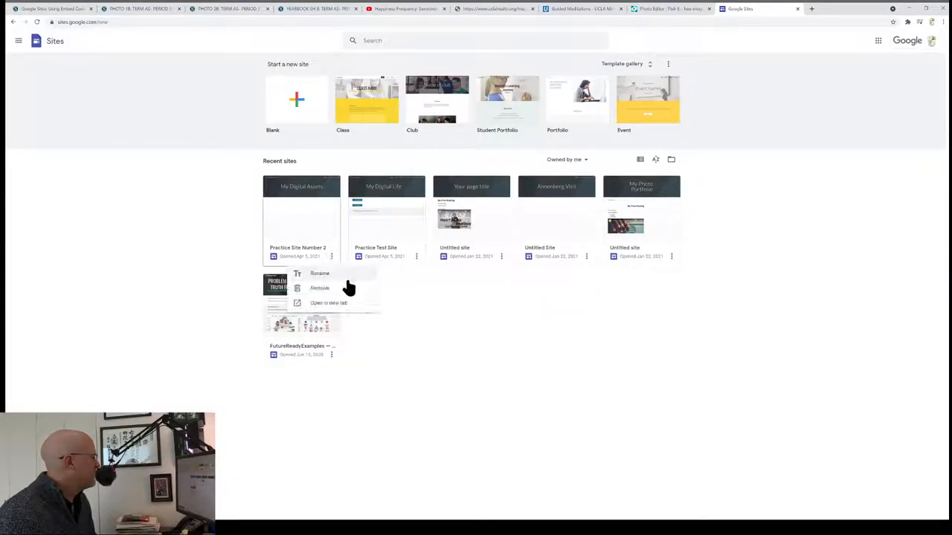
left_click(319, 288)
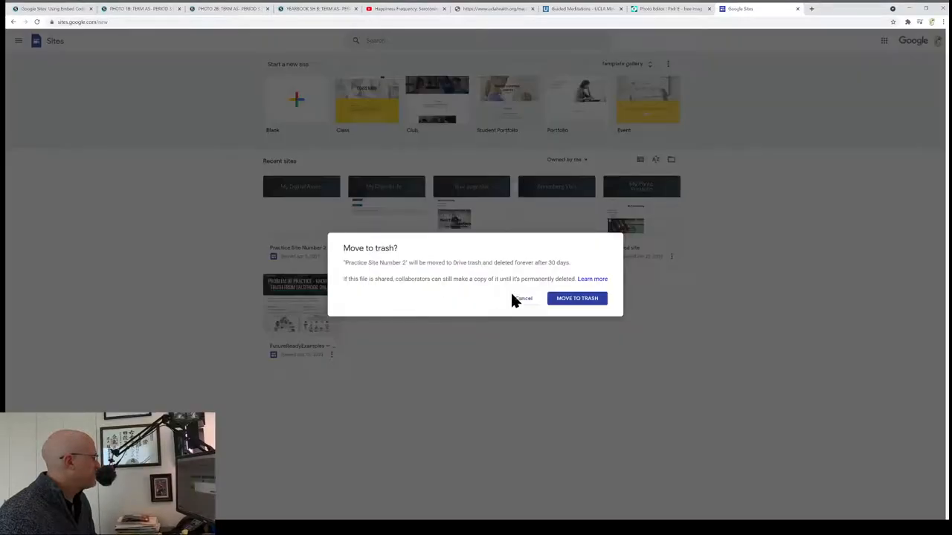
left_click(577, 298)
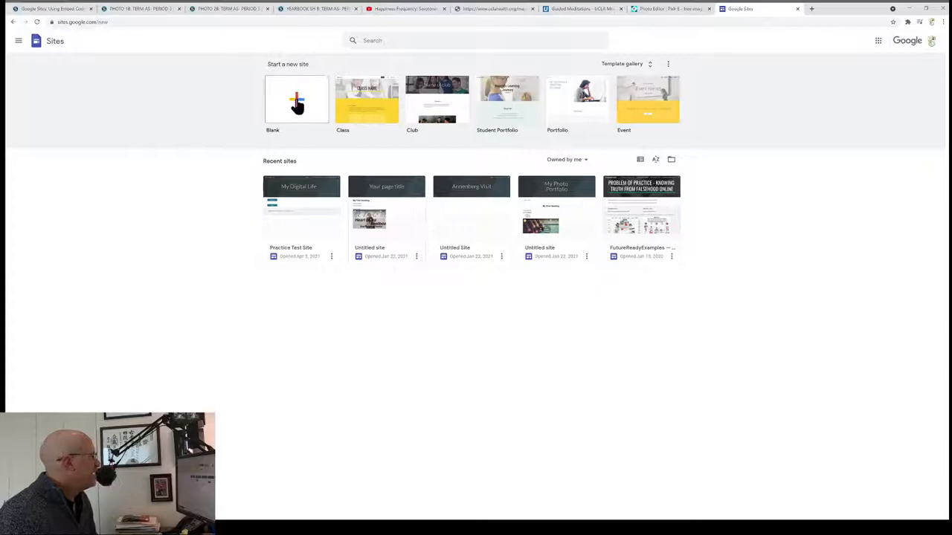
Create a blank site and replace the page title placeholder with 'YouTube™ and Sway Embedded'.
left_click(296, 100)
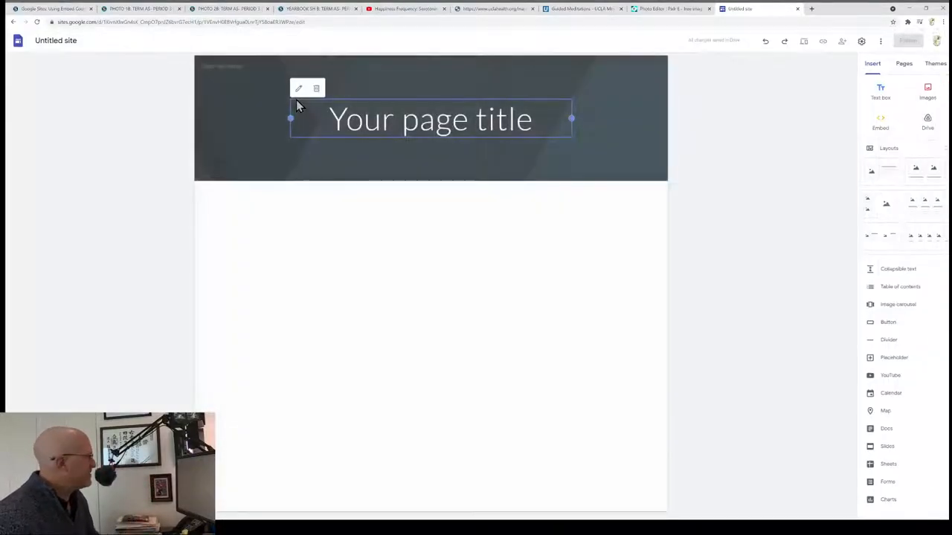
left_click(429, 119)
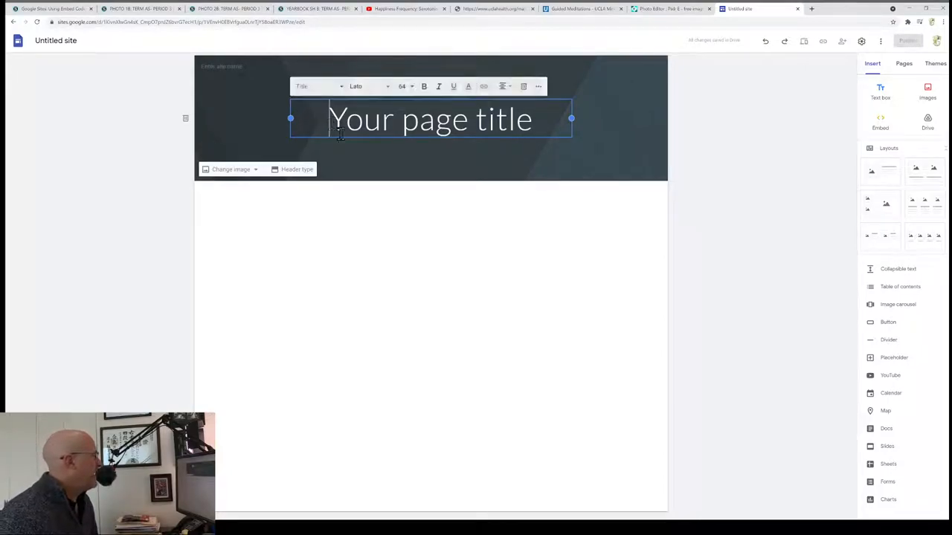
triple_click(430, 119)
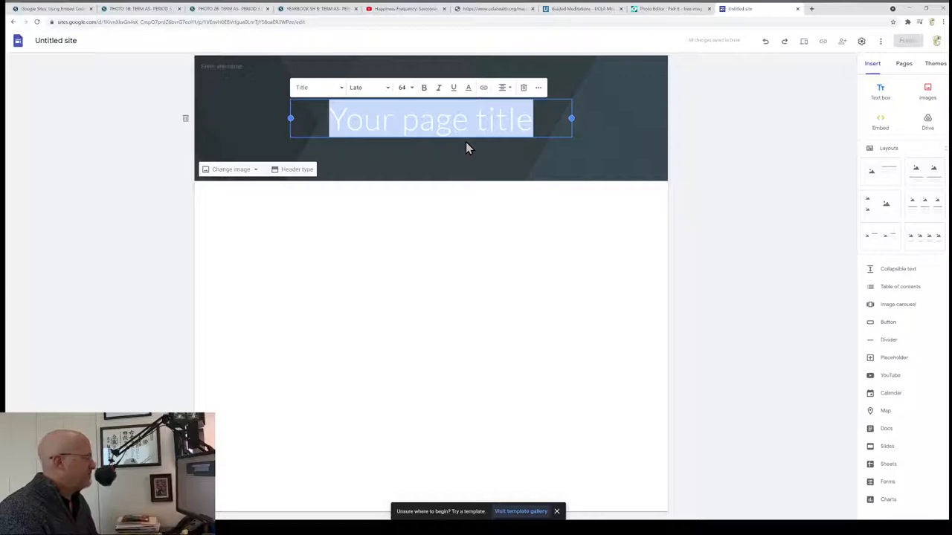
type("YouTube")
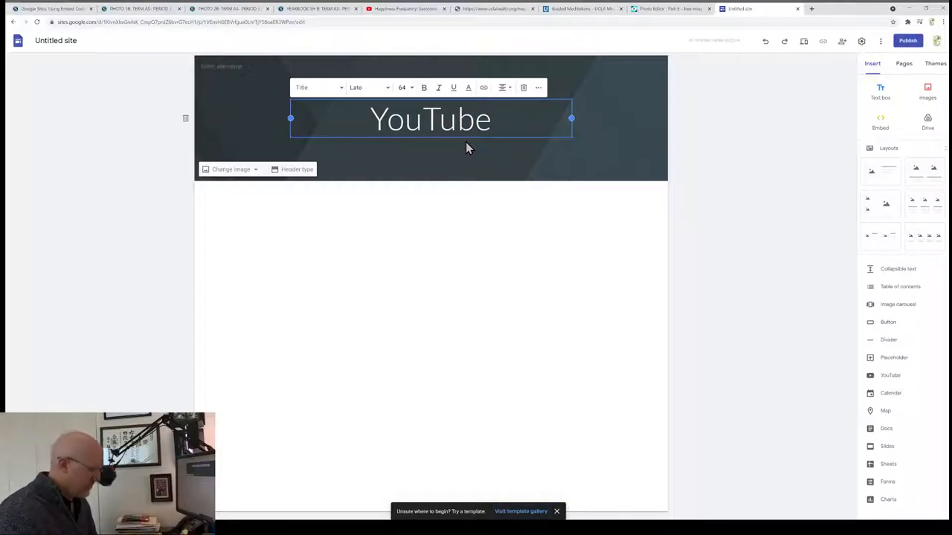
type("™")
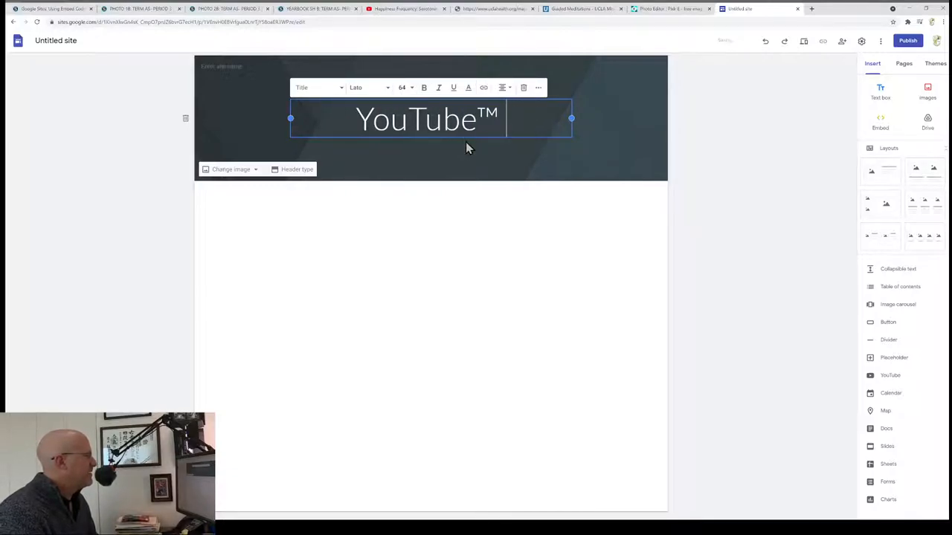
type("and Sway Embede")
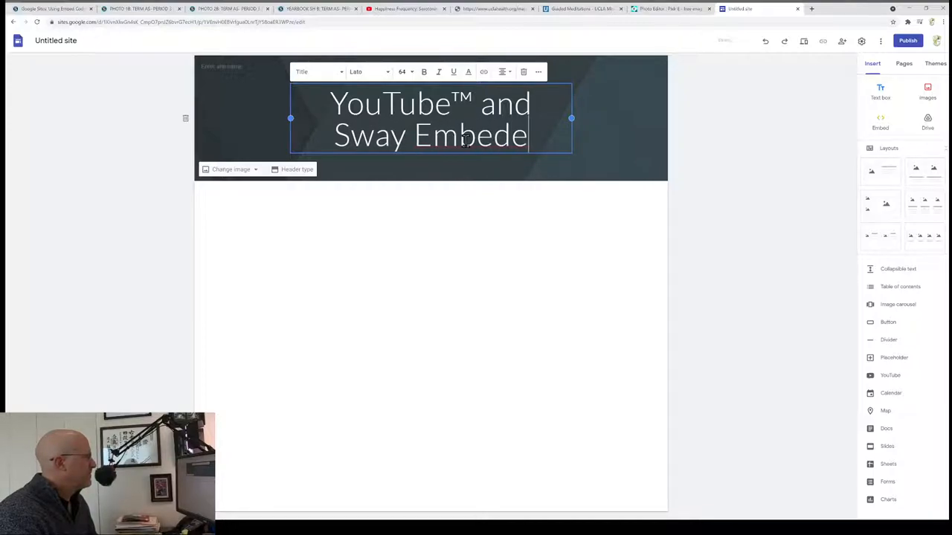
key("backspace")
type("ded.")
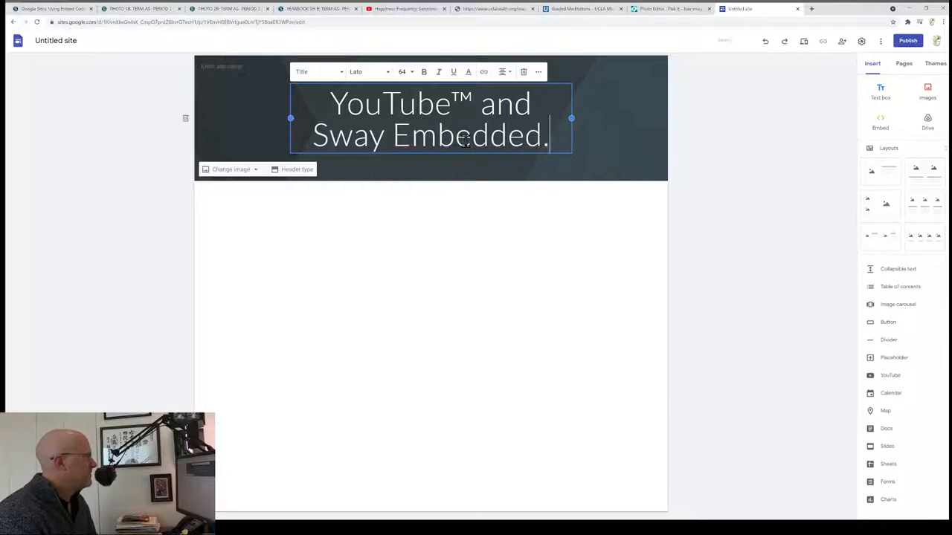
key("backspace")
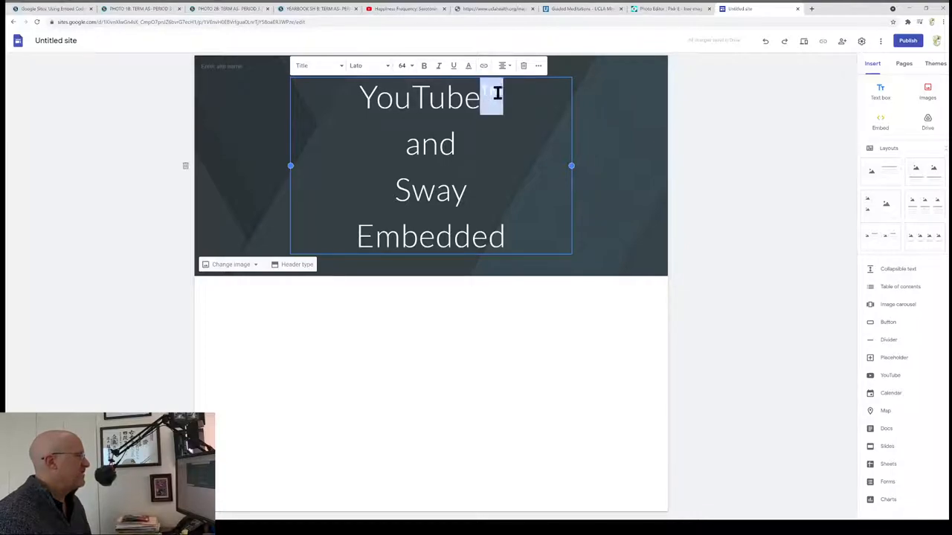
Finish the 'YouTube™ and Sway Embedded' title and delete the stray bullet after 'and'.
type("™")
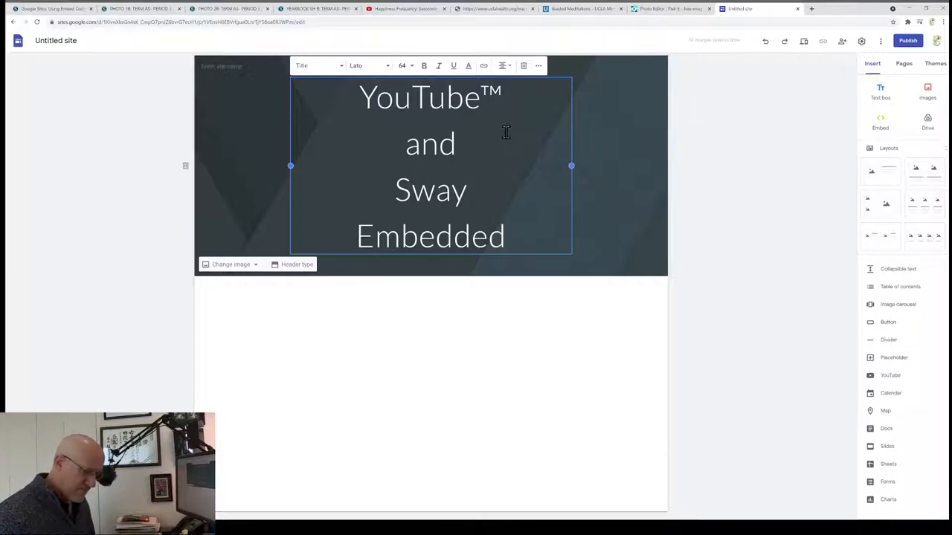
left_click(456, 144)
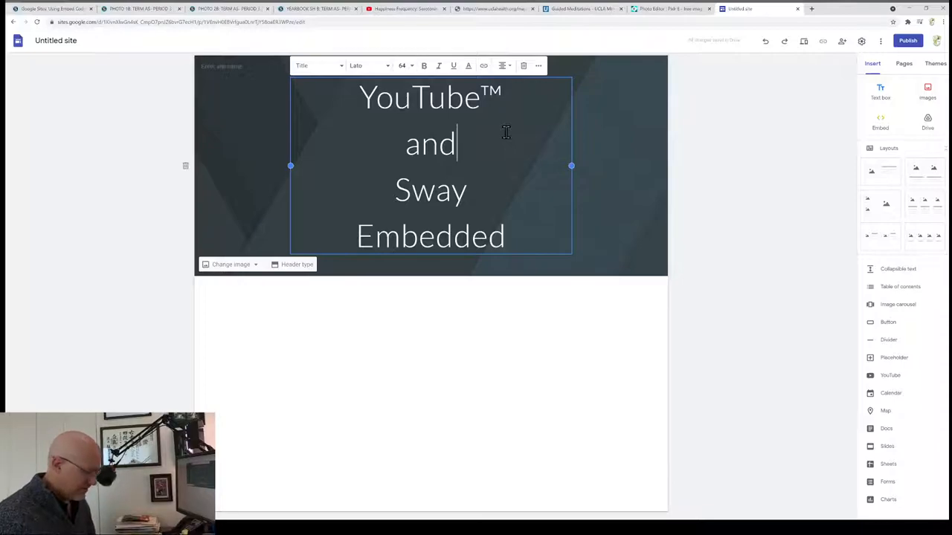
type("•")
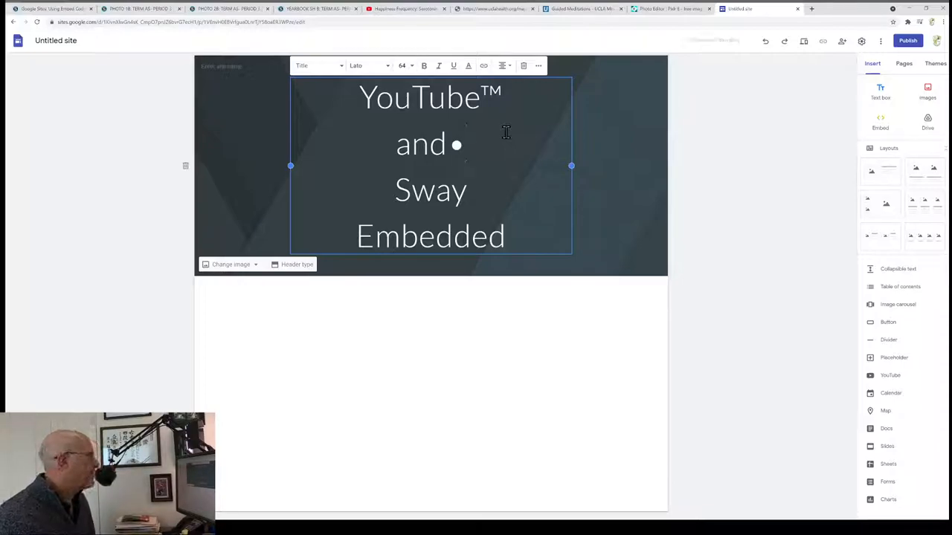
key("backspace")
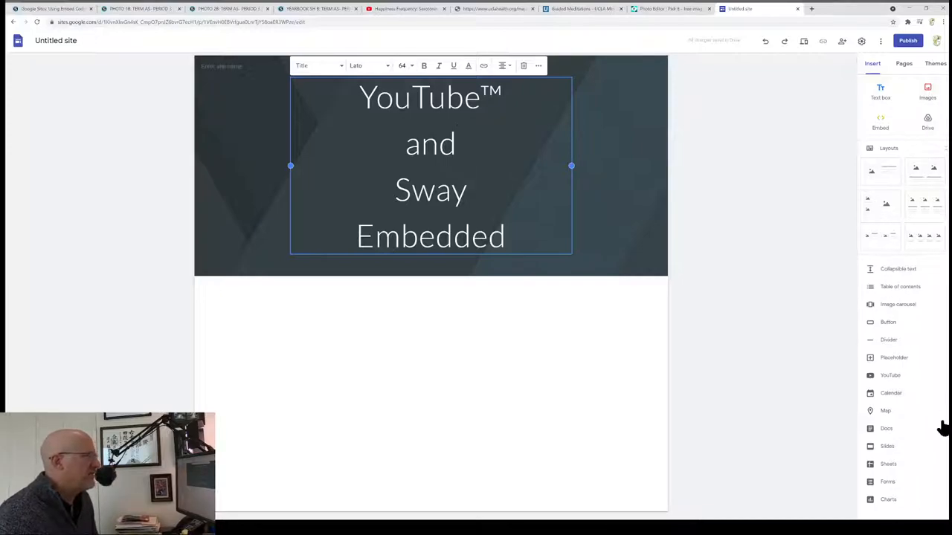
Add a second page named 'YouTube™' from the Pages panel.
left_click(392, 374)
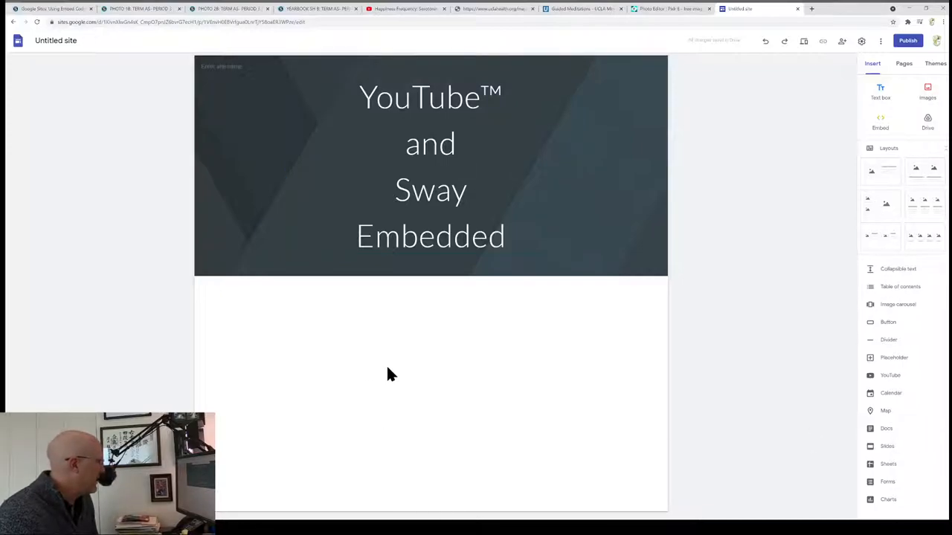
mouse_move(891, 344)
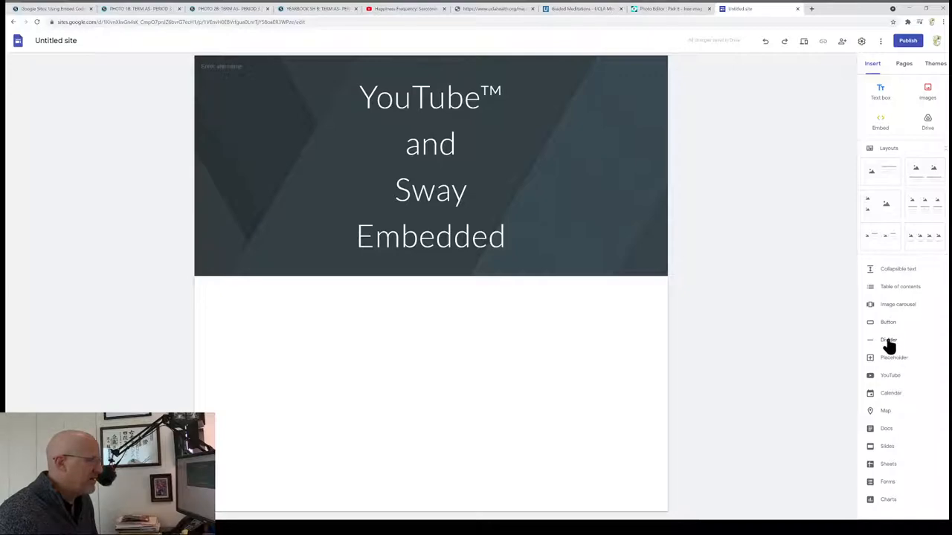
mouse_move(446, 350)
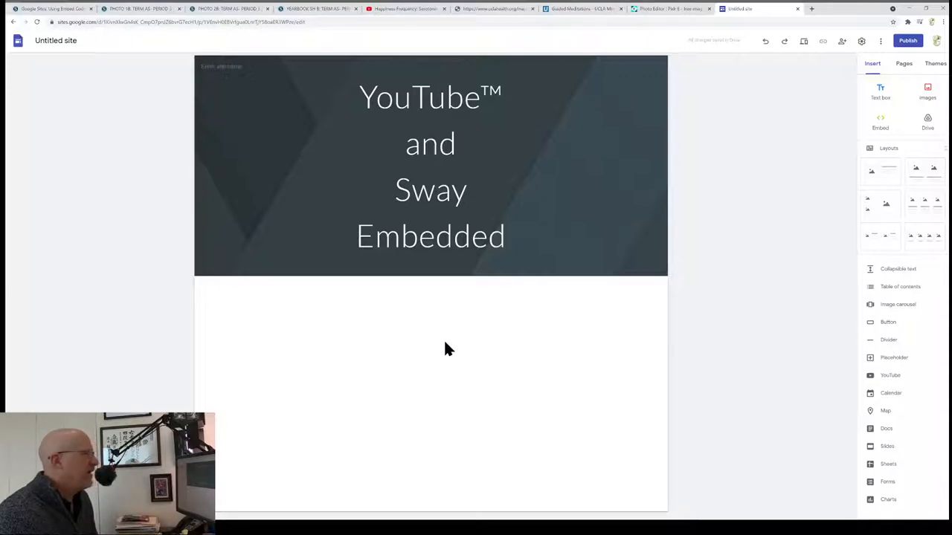
mouse_move(736, 426)
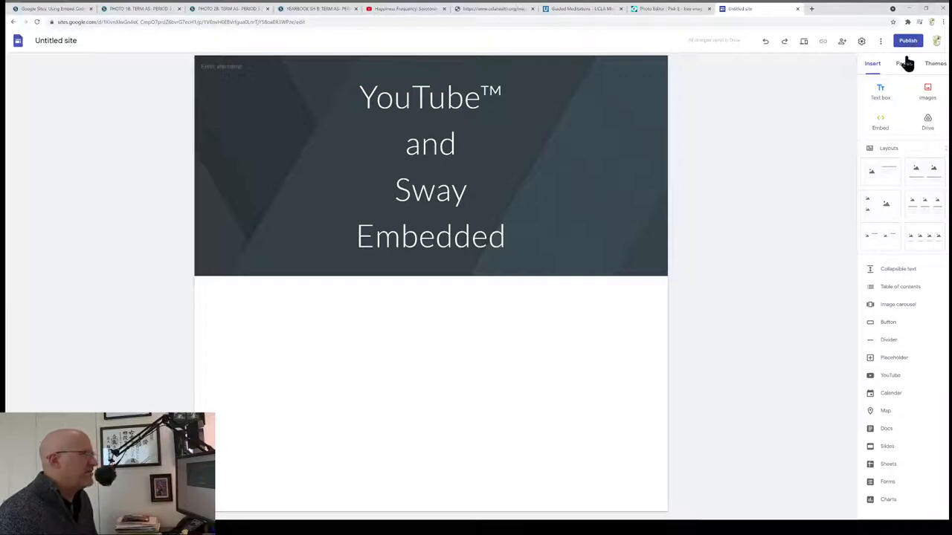
left_click(903, 63)
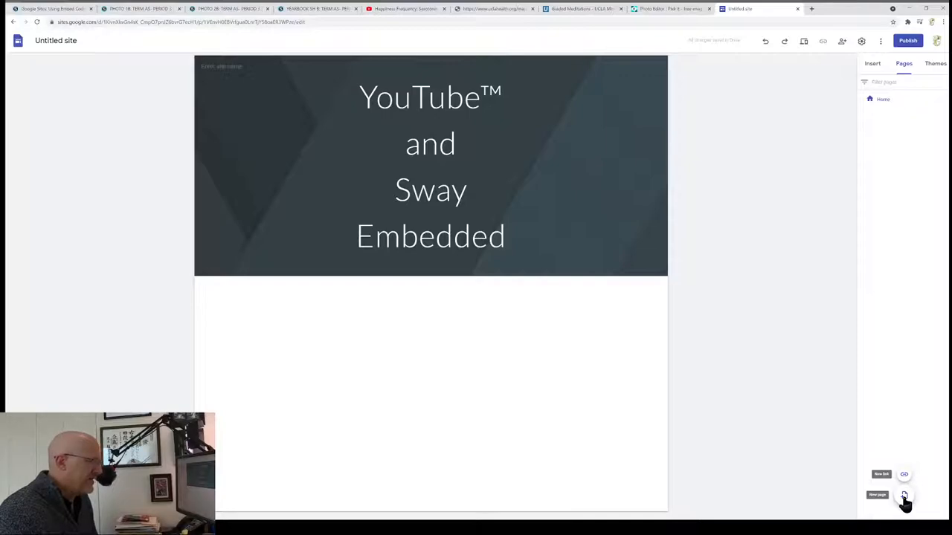
left_click(877, 495)
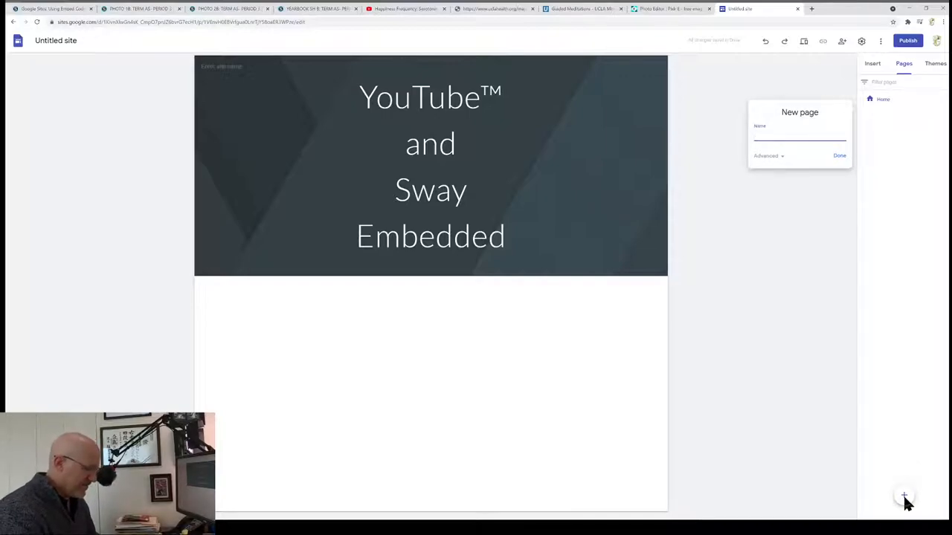
type("YouTube™")
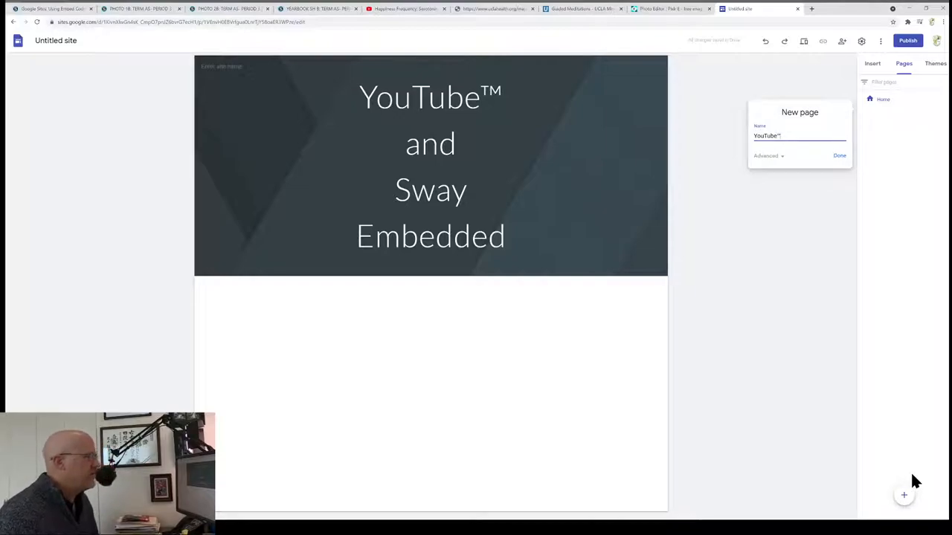
left_click(840, 156)
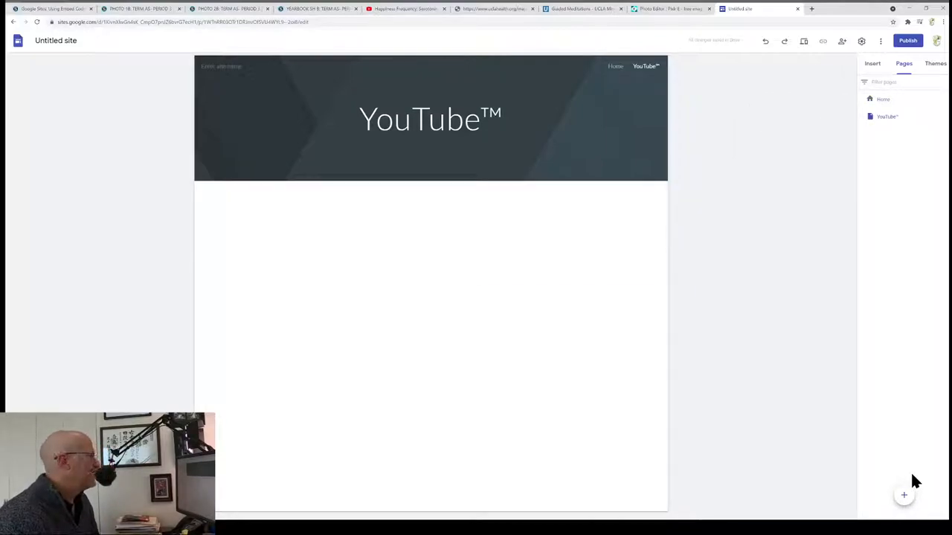
mouse_move(892, 382)
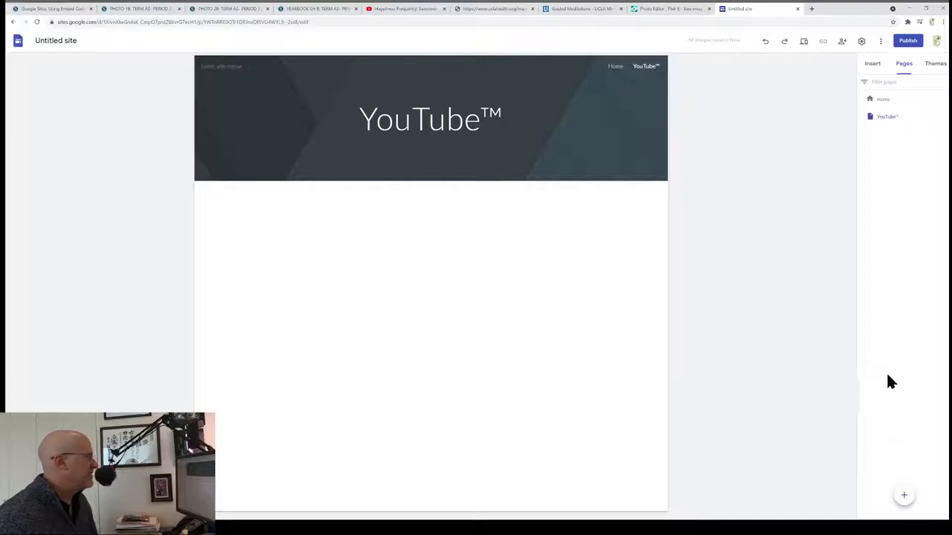
left_click(430, 119)
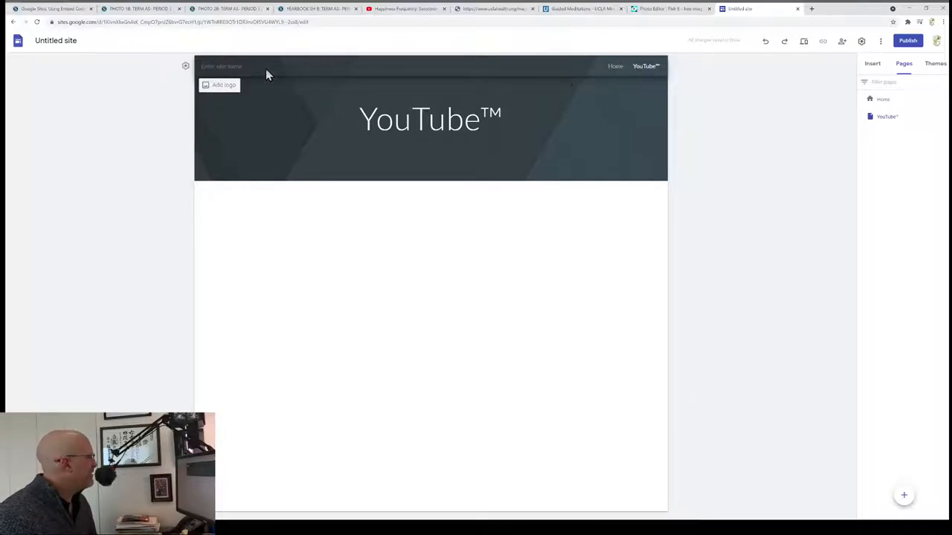
Rename the untitled site to 'Embedded Site'.
left_click(56, 40)
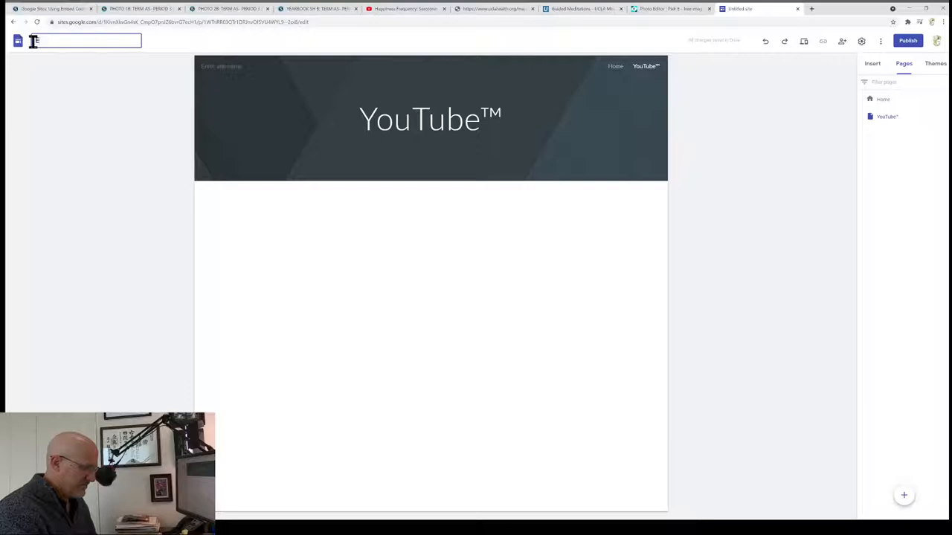
type("Embedded Site")
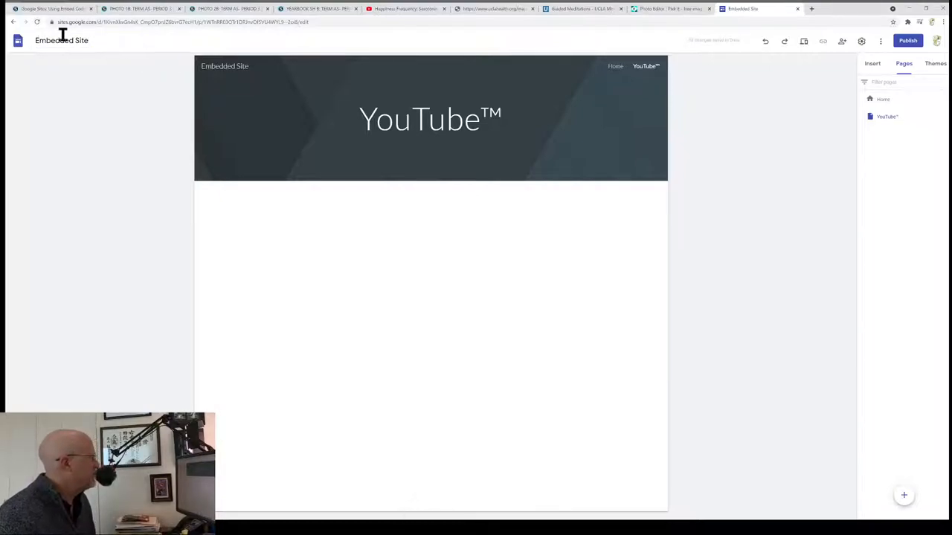
left_click(225, 67)
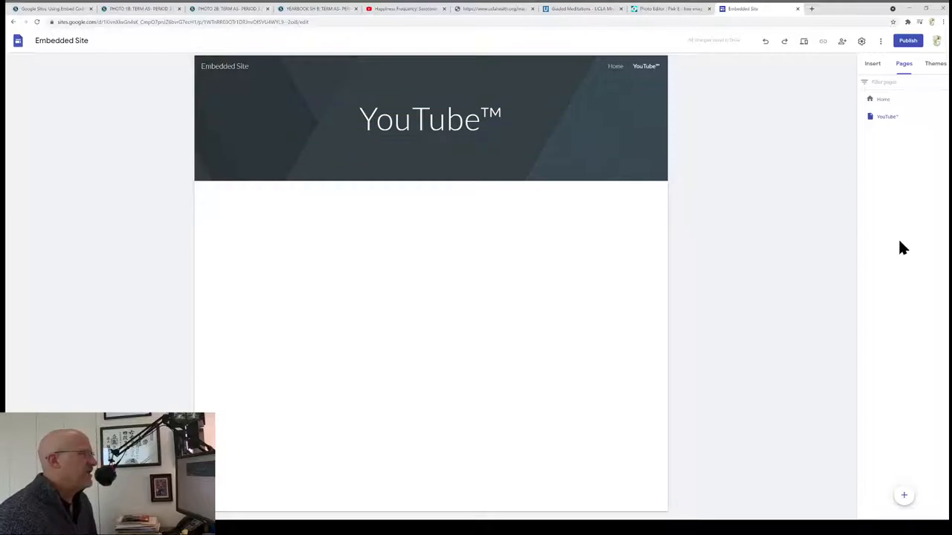
Add a new page named 'Sway'.
left_click(904, 495)
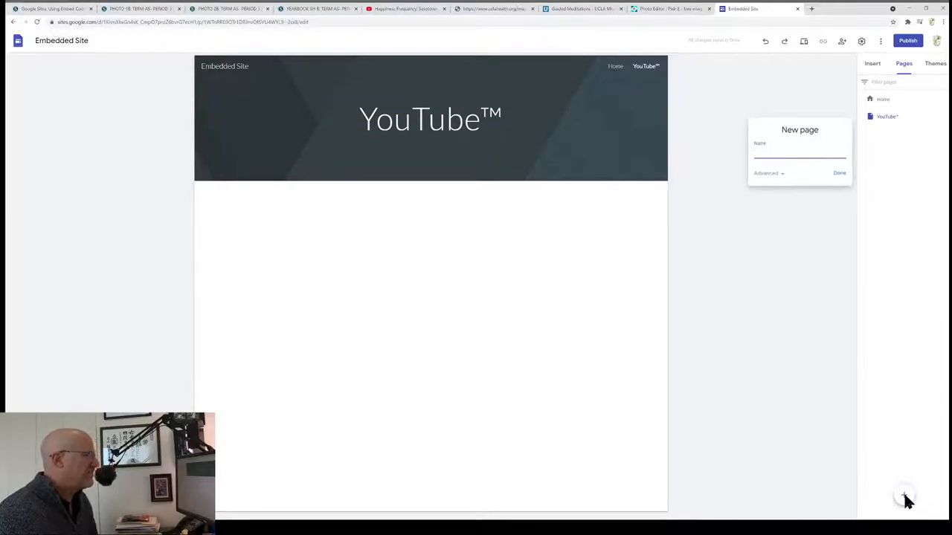
type("Sway")
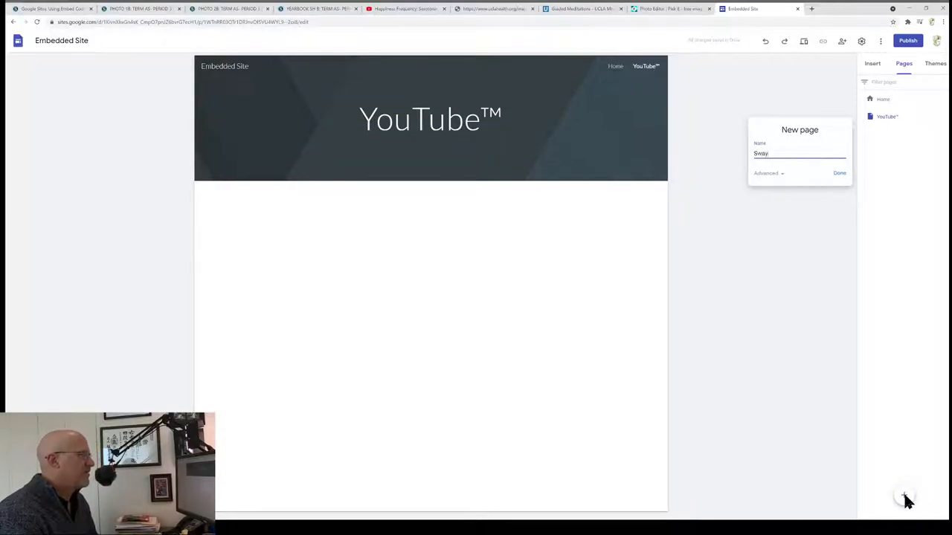
left_click(840, 172)
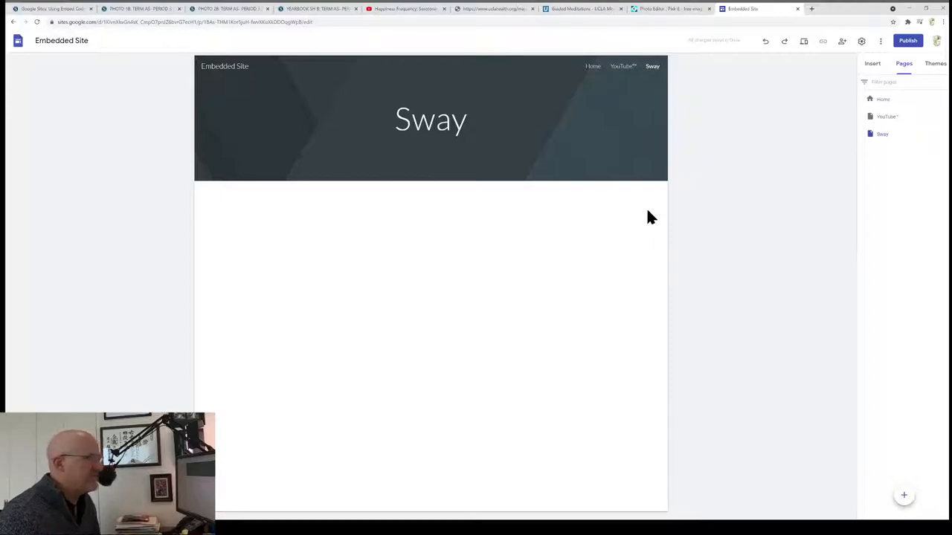
Return to the YouTube™ page with the Insert options showing.
left_click(431, 119)
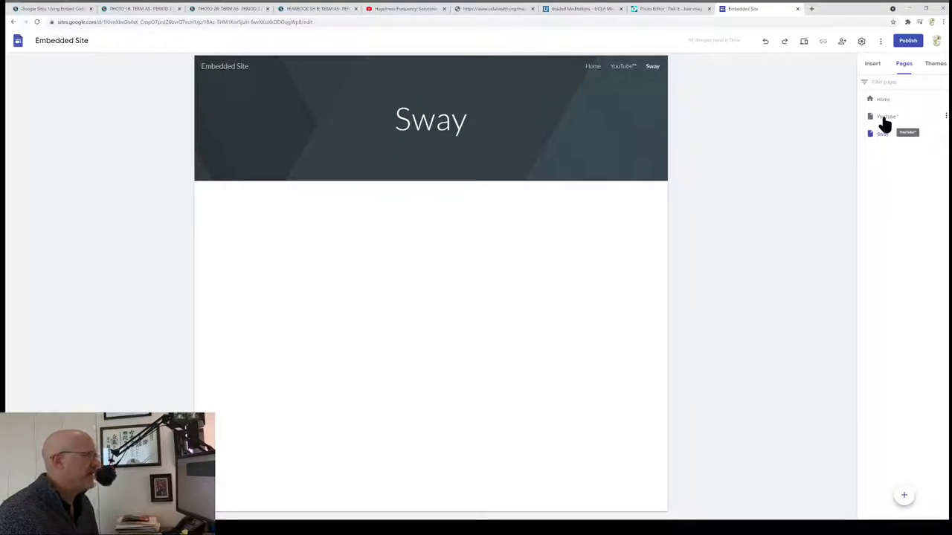
left_click(887, 116)
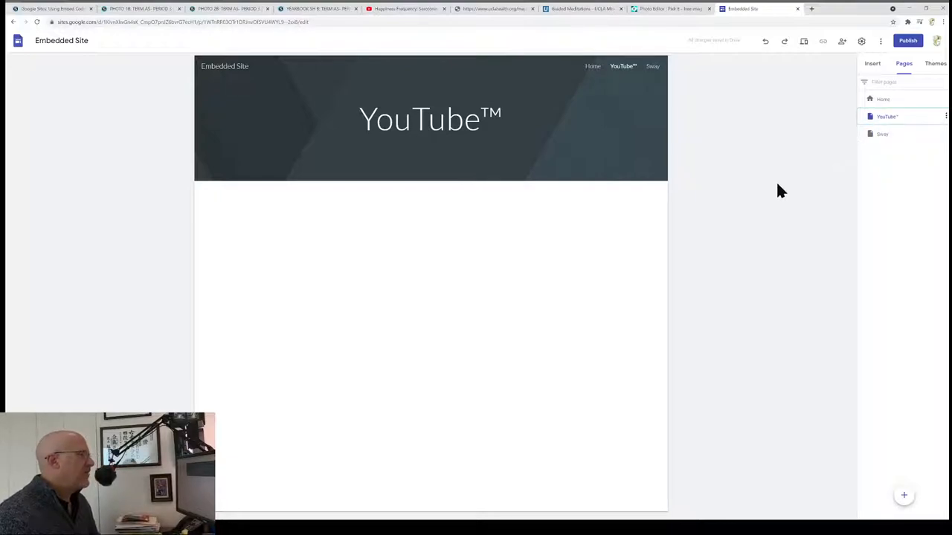
left_click(872, 63)
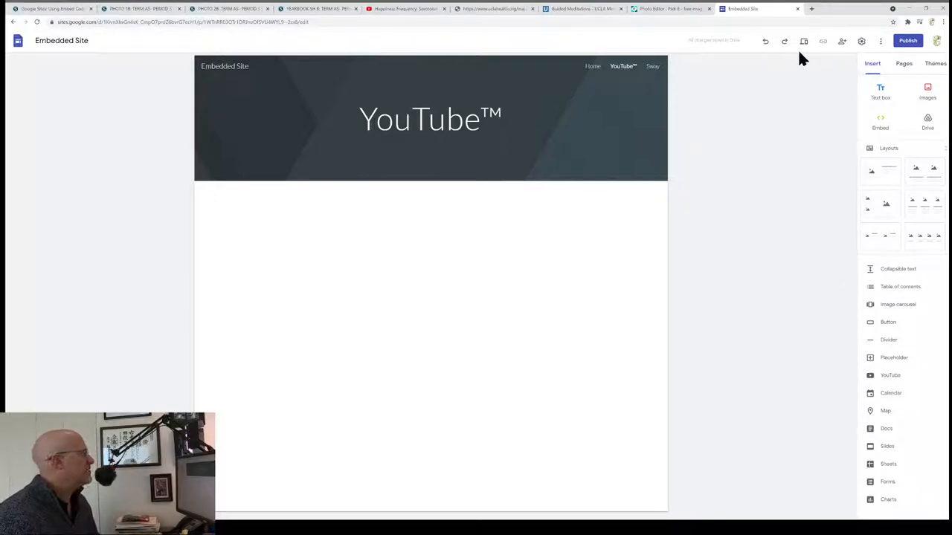
mouse_move(720, 37)
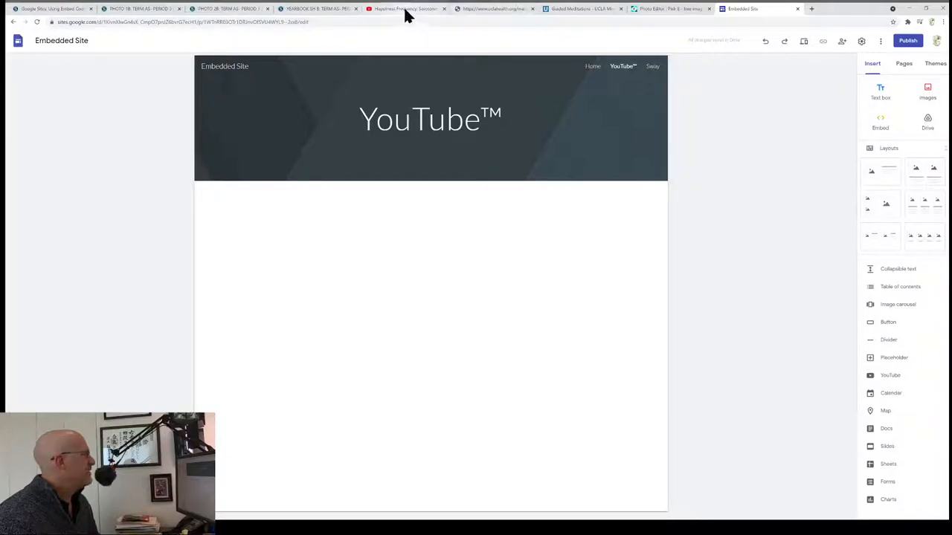
Open Share on the Happiness Frequency YouTube video and choose Embed.
left_click(405, 8)
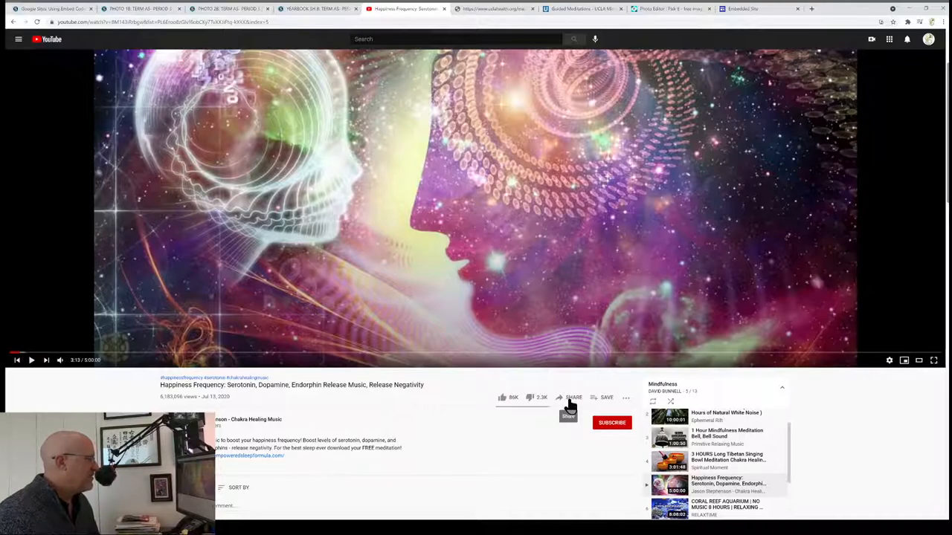
left_click(572, 398)
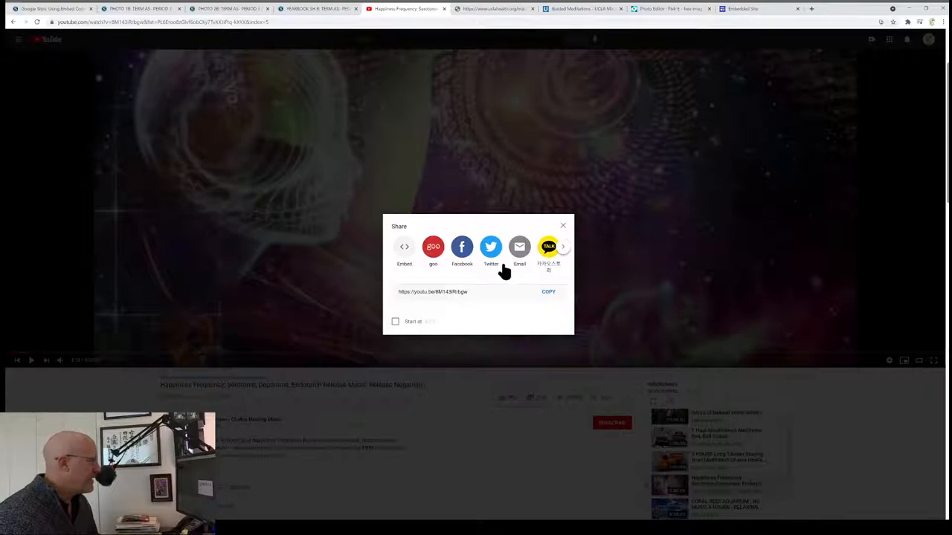
mouse_move(543, 265)
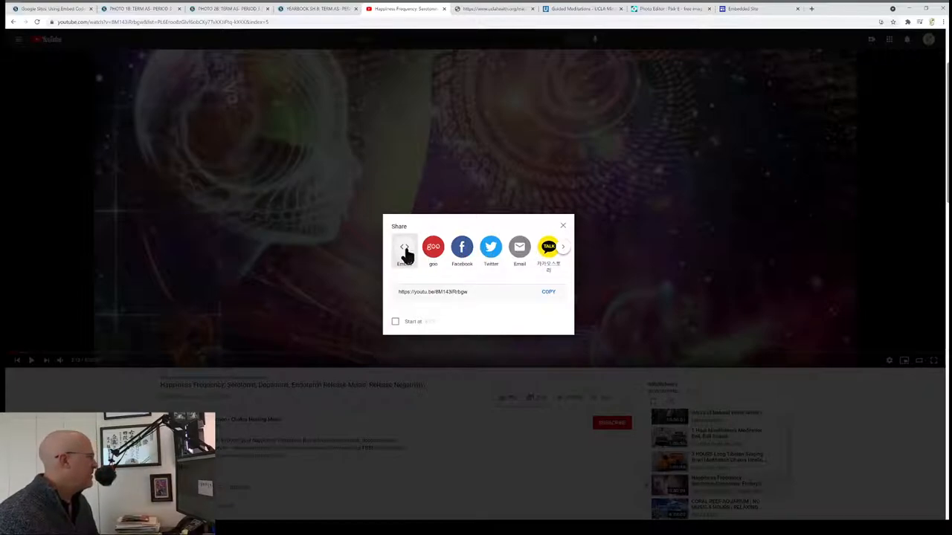
left_click(402, 246)
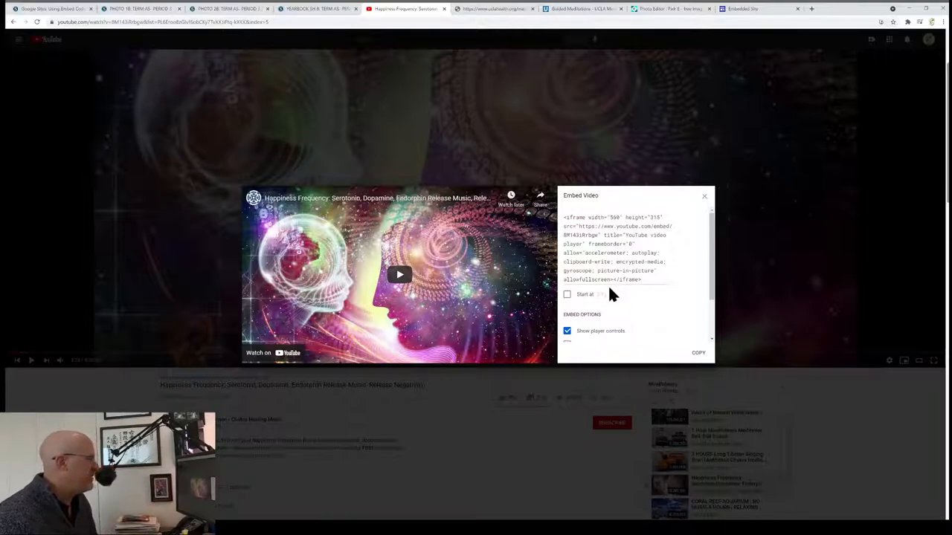
Enable privacy-enhanced mode in the Embed Video panel.
scroll("down", 3)
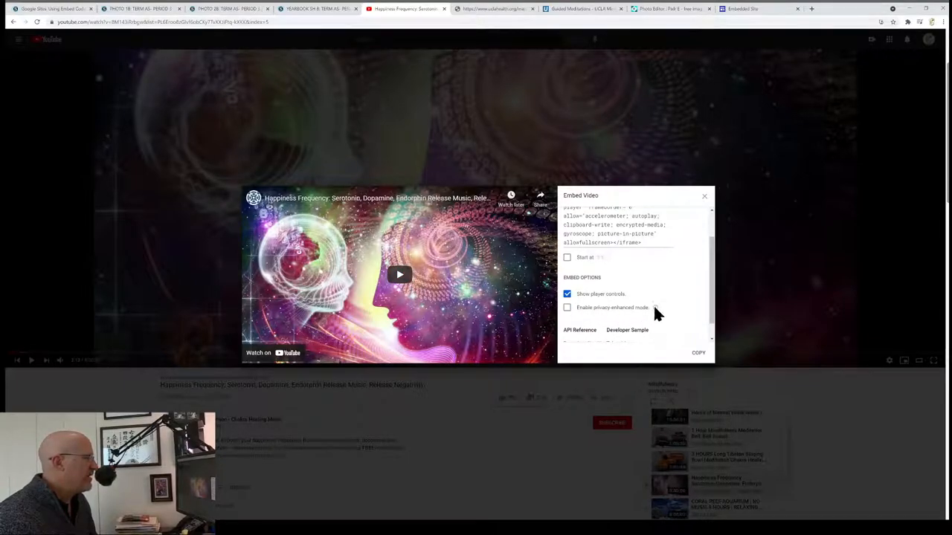
mouse_move(656, 313)
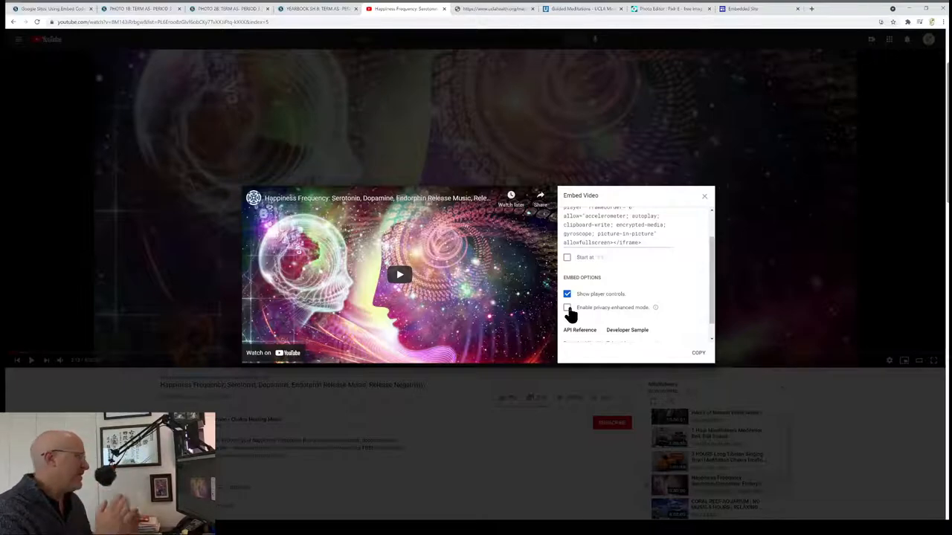
left_click(567, 316)
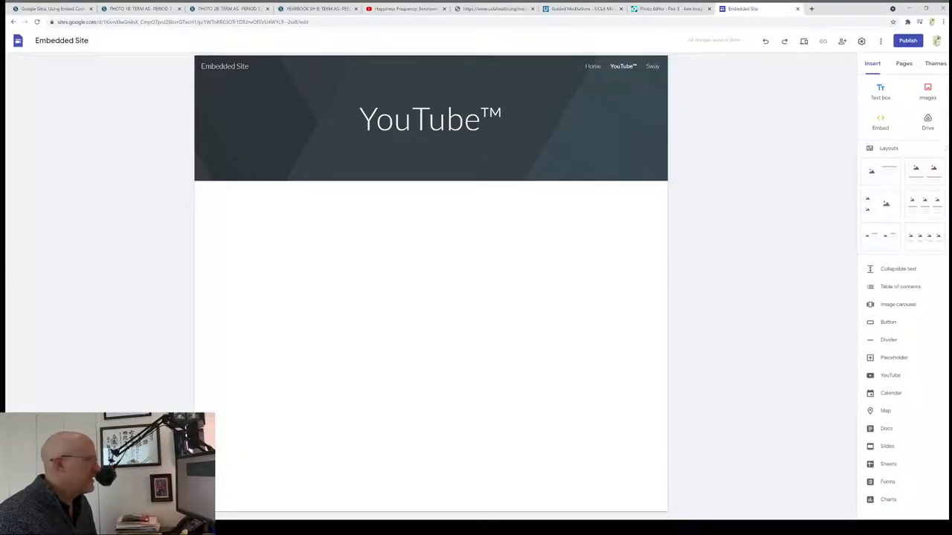
Insert the Happiness Frequency video on the YouTube™ page from its pasted embed code.
left_click(880, 121)
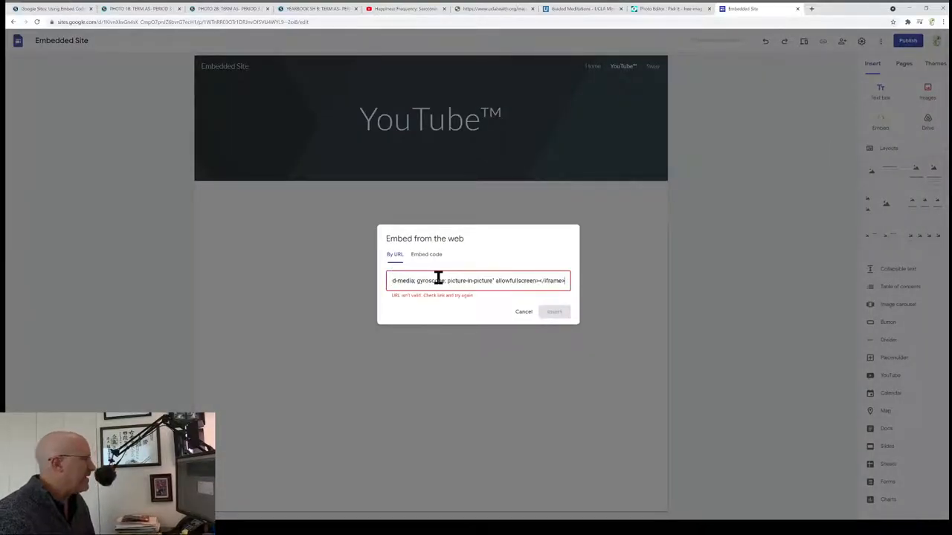
mouse_move(428, 290)
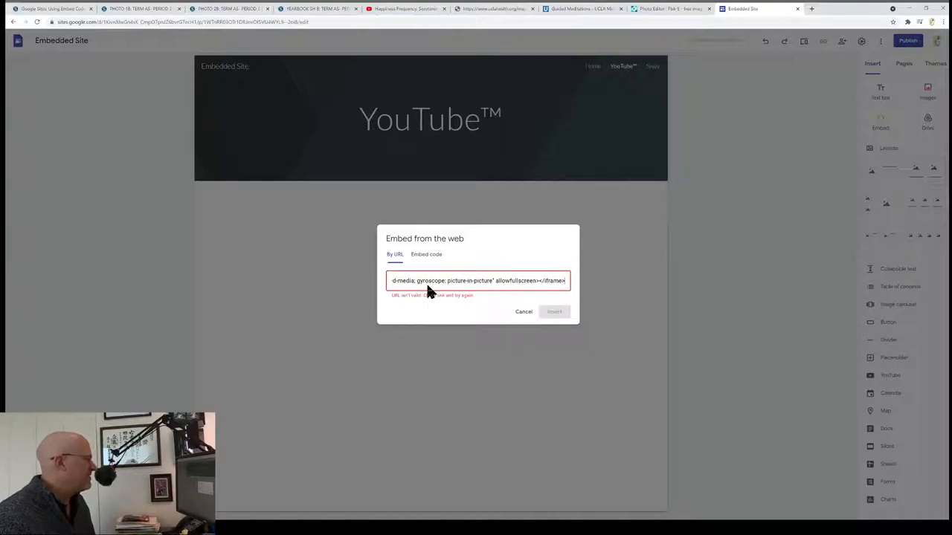
left_click(427, 254)
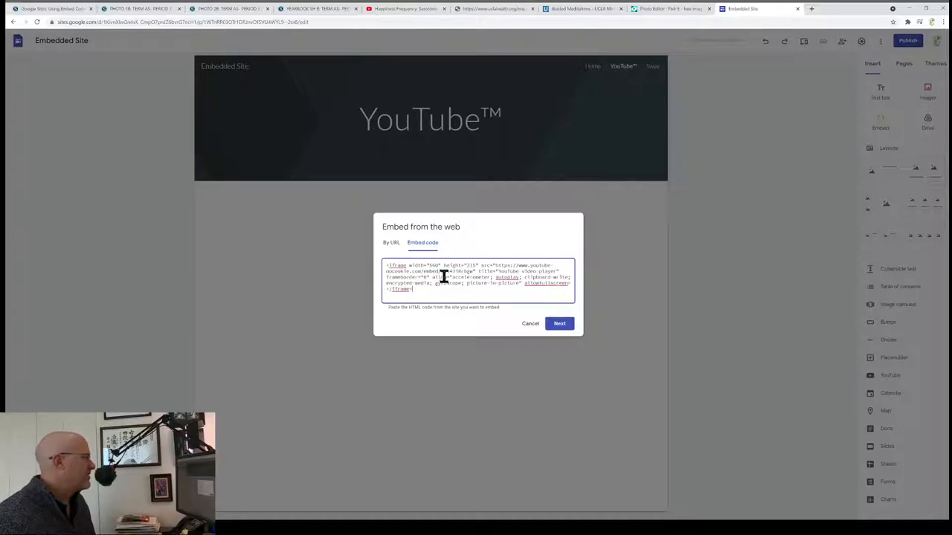
left_click(559, 324)
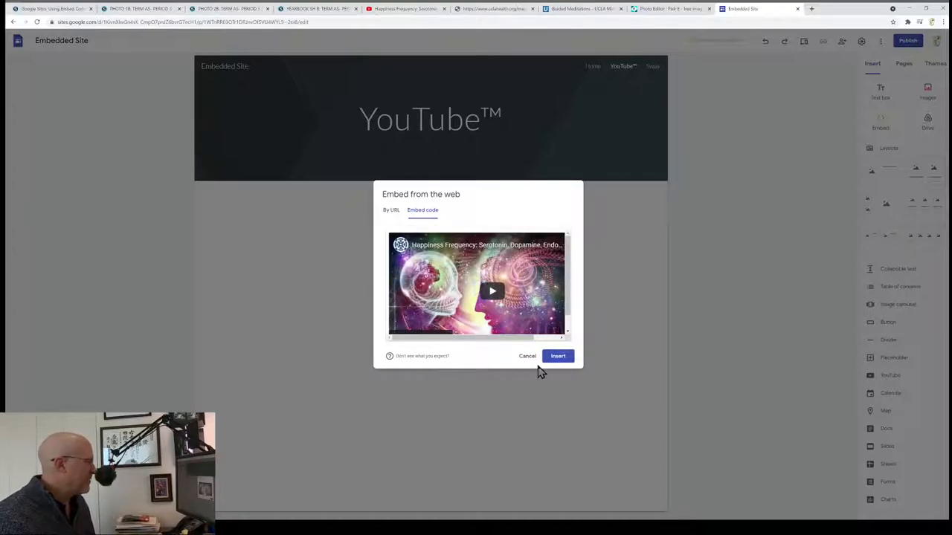
left_click(558, 356)
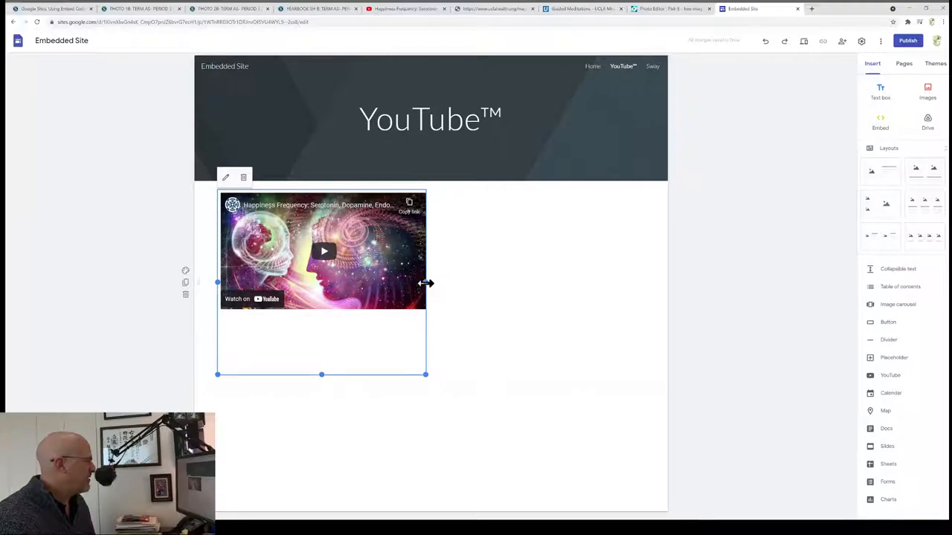
Widen the video's embed box and move it to the centre under the YouTube header.
left_click_drag(426, 282, 513, 283)
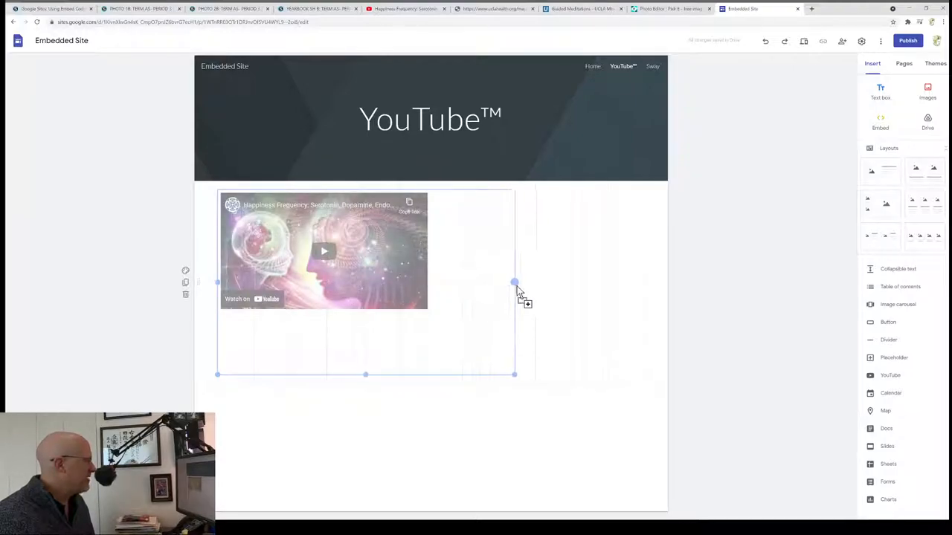
left_click_drag(514, 282, 535, 282)
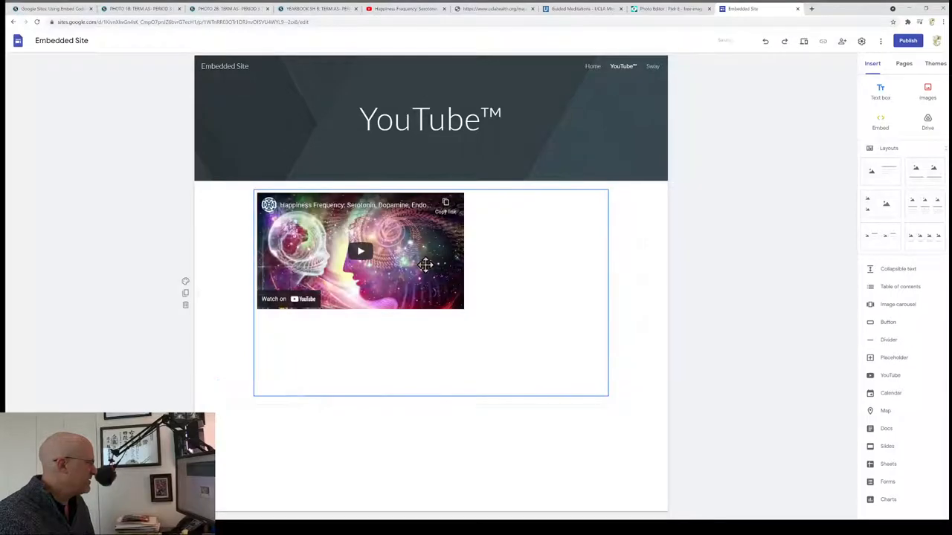
mouse_move(375, 251)
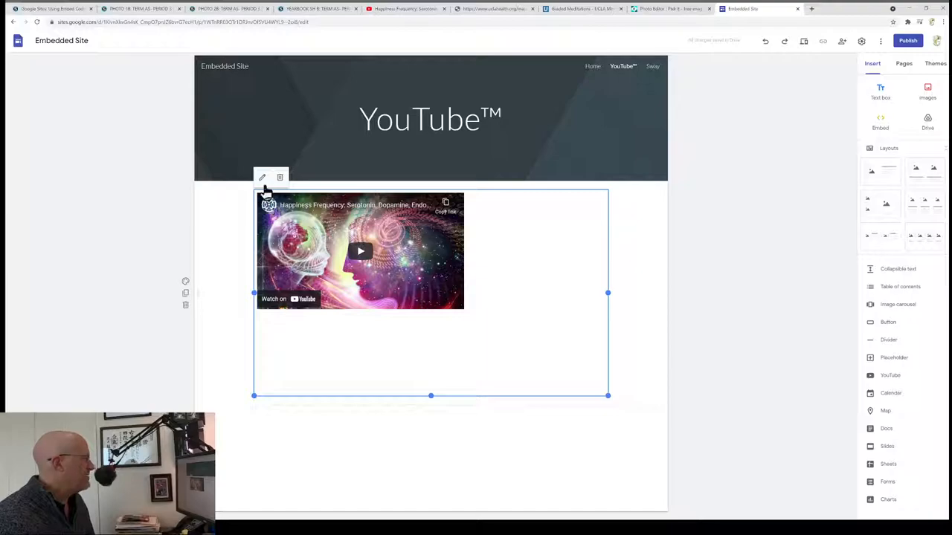
Change the video's iframe width to 800 and save the edited embed.
left_click(261, 177)
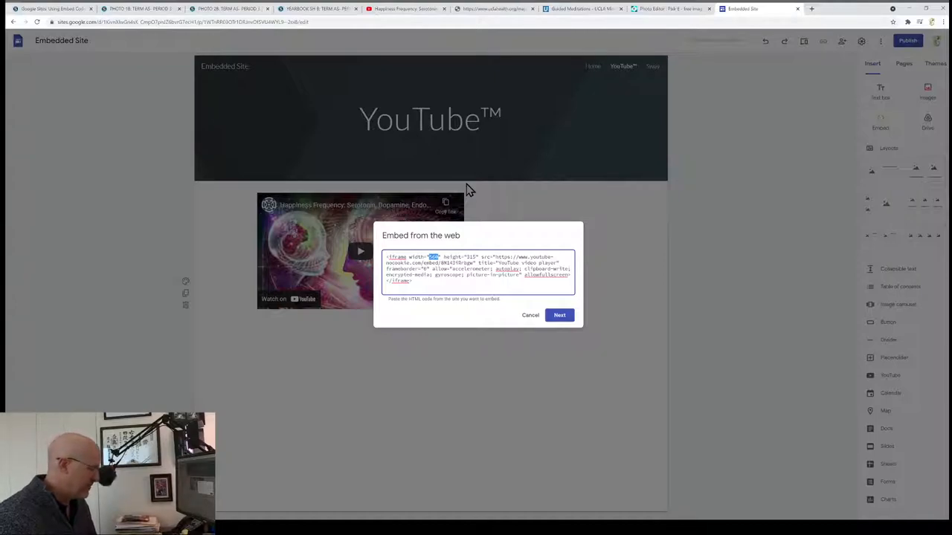
type("800")
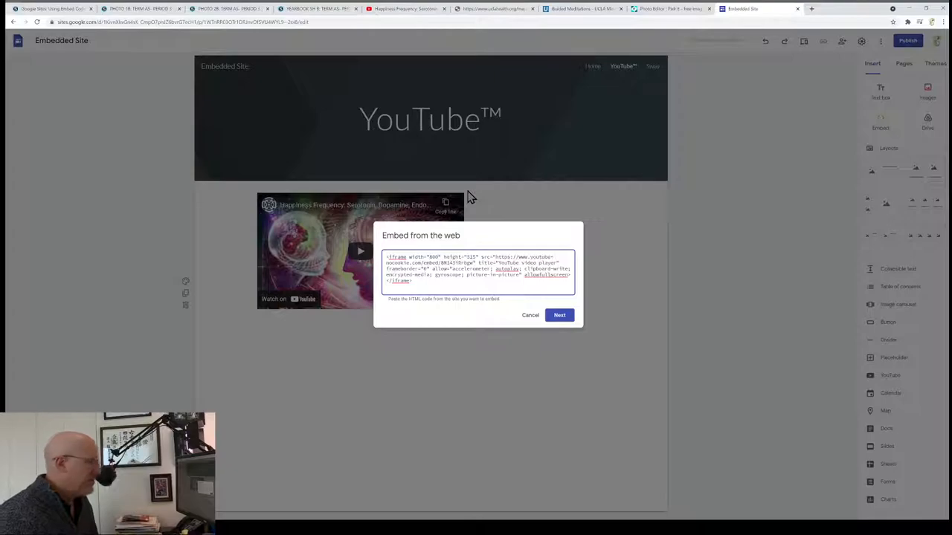
left_click(559, 314)
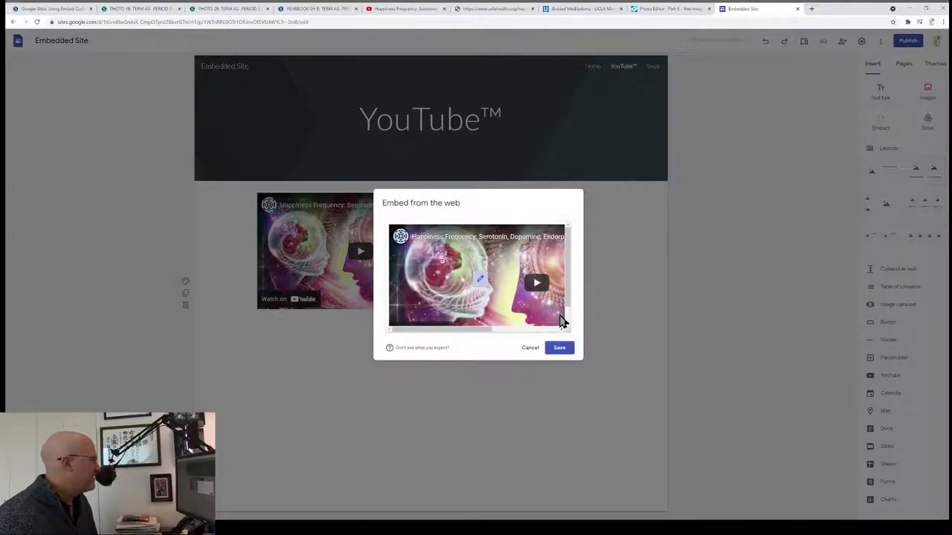
left_click(559, 347)
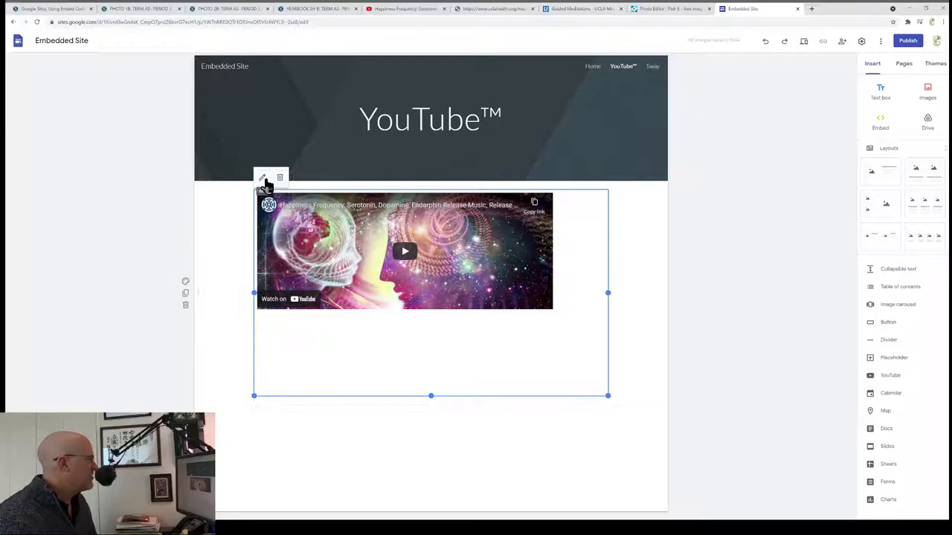
Reopen the Happiness Frequency video's embed code dialog with the pencil edit icon.
left_click(262, 177)
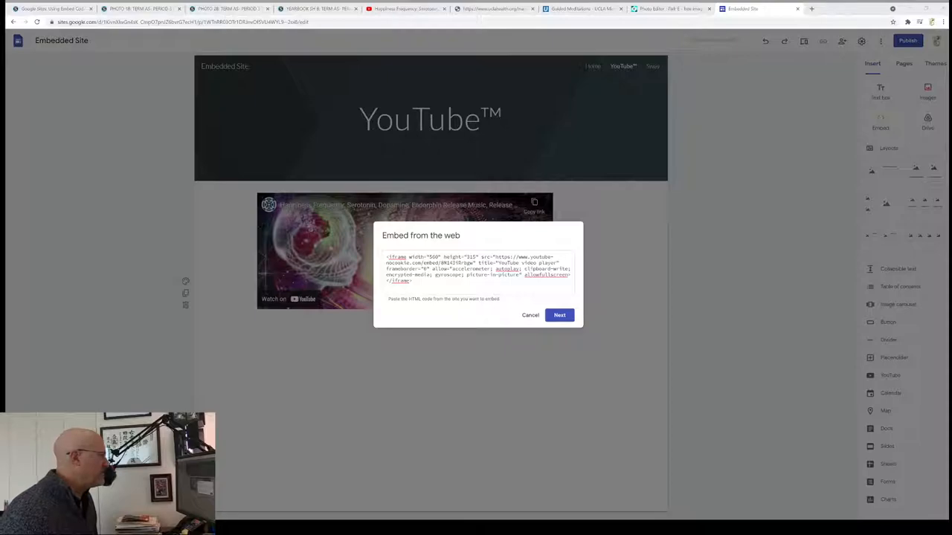
Set the embed code to width 800 and height 450, then save it.
double_click(434, 257)
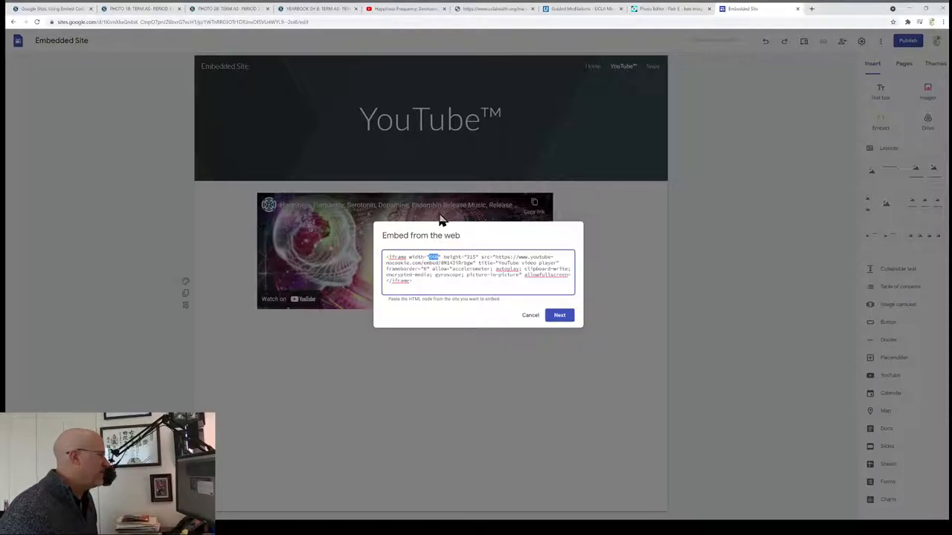
type("800")
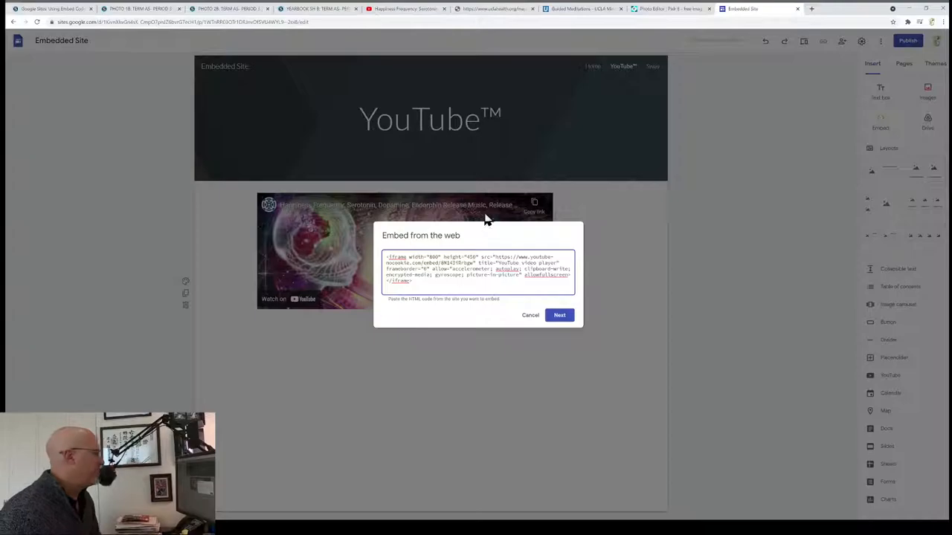
left_click(559, 315)
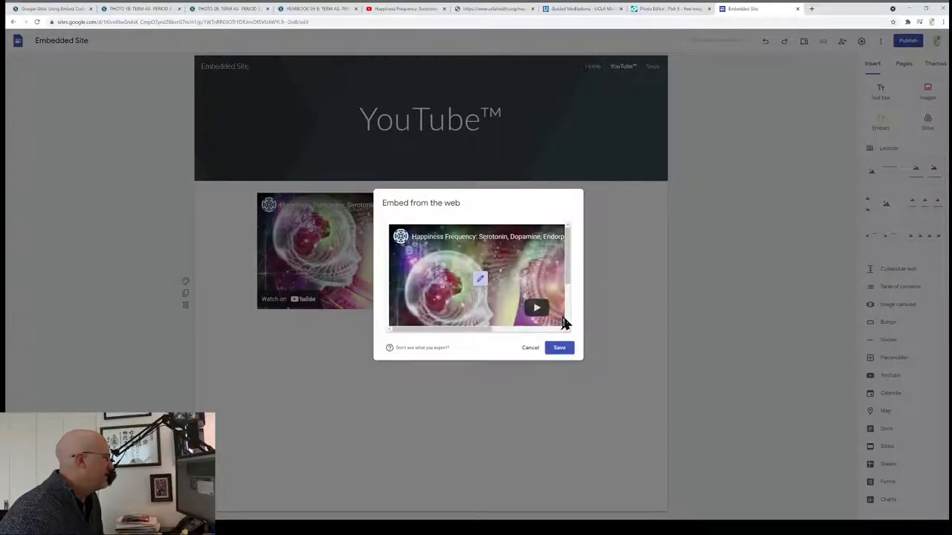
left_click(559, 348)
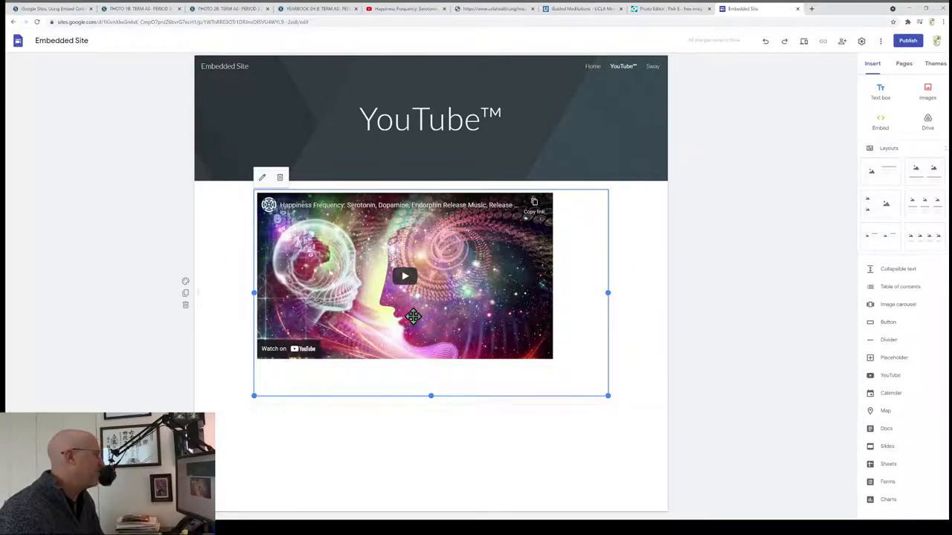
mouse_move(609, 396)
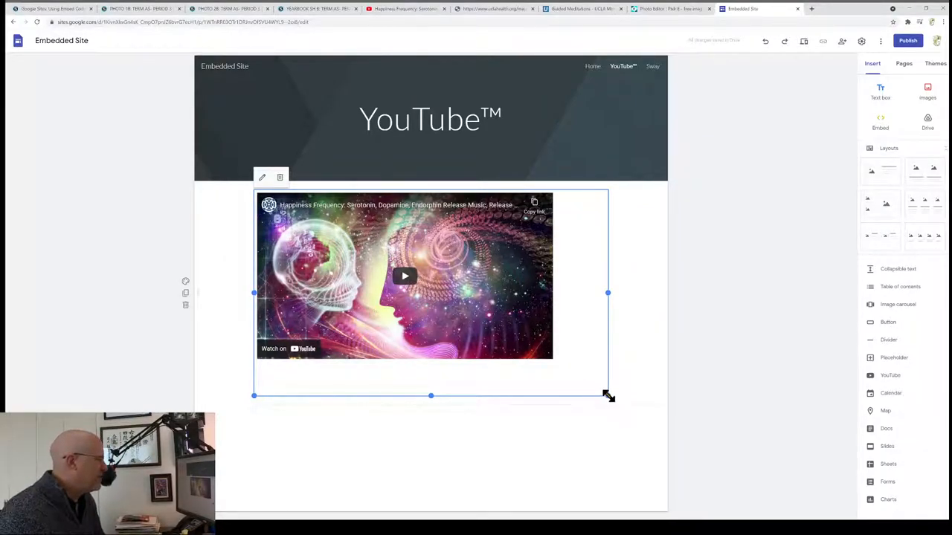
Reposition the video block under the YouTube header, deselect it, and show the Pages list.
left_click_drag(608, 395, 575, 376)
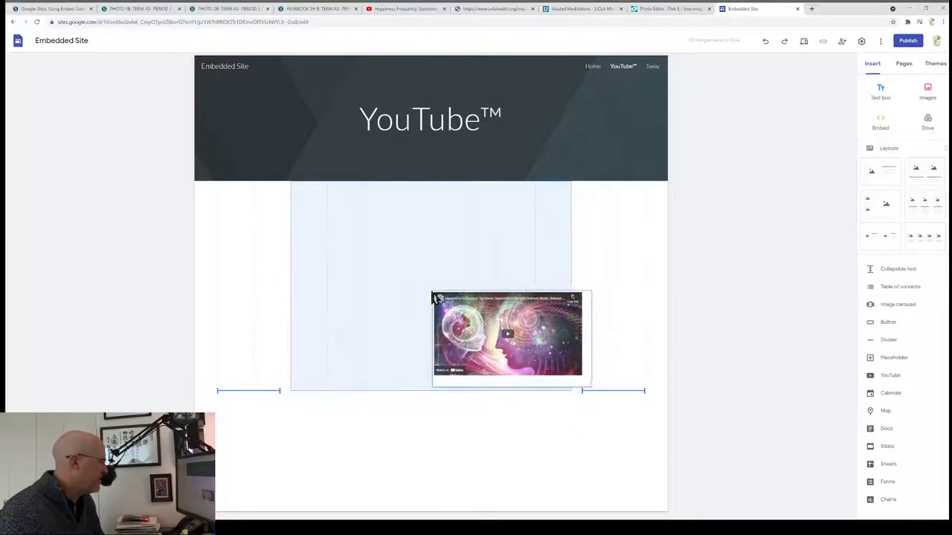
left_click_drag(508, 336, 472, 330)
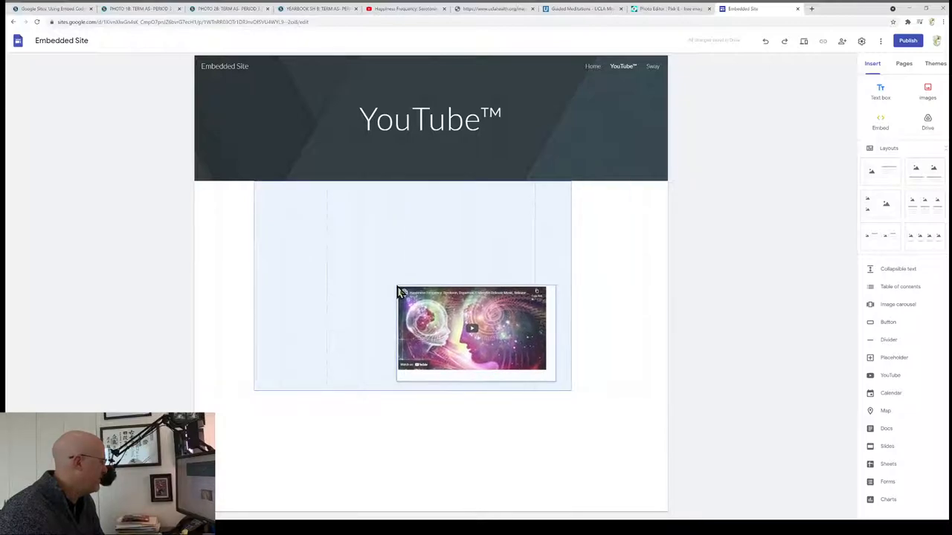
left_click_drag(472, 331, 525, 312)
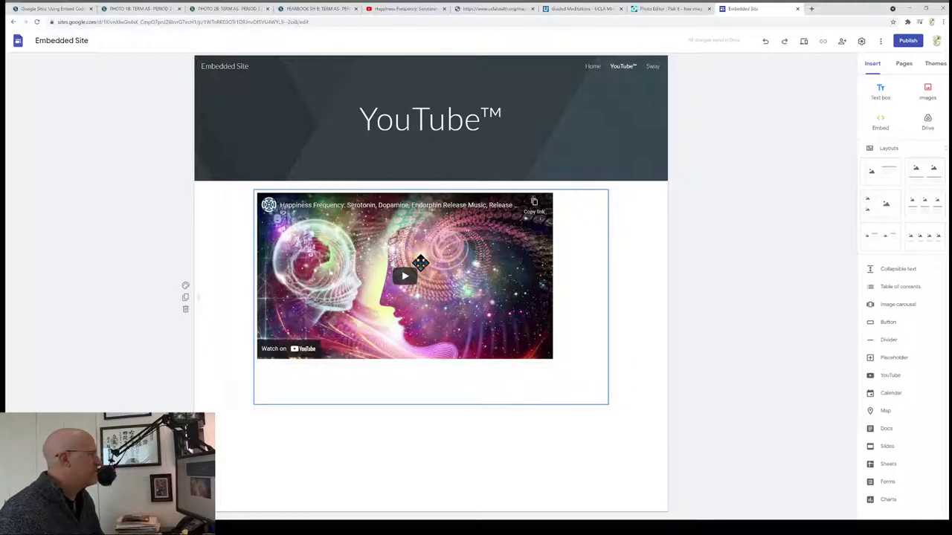
mouse_move(751, 158)
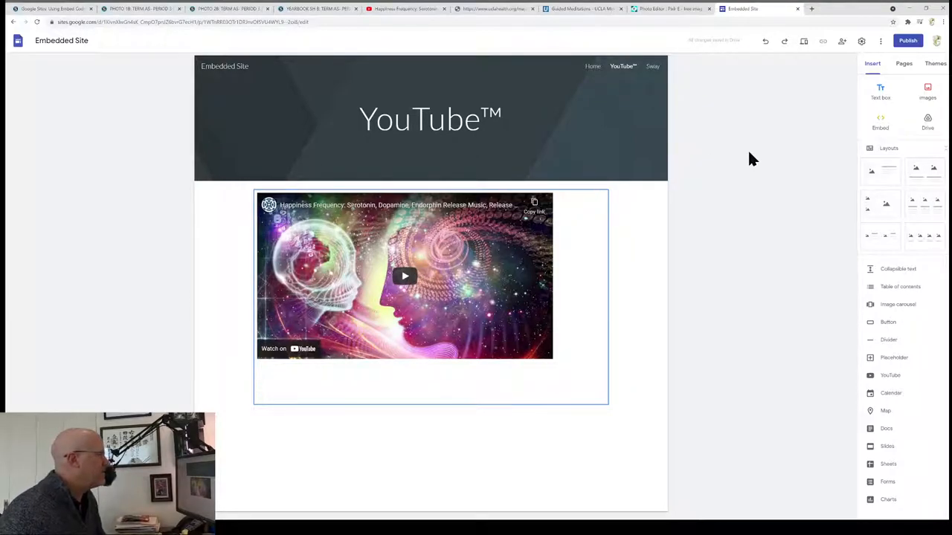
left_click(903, 63)
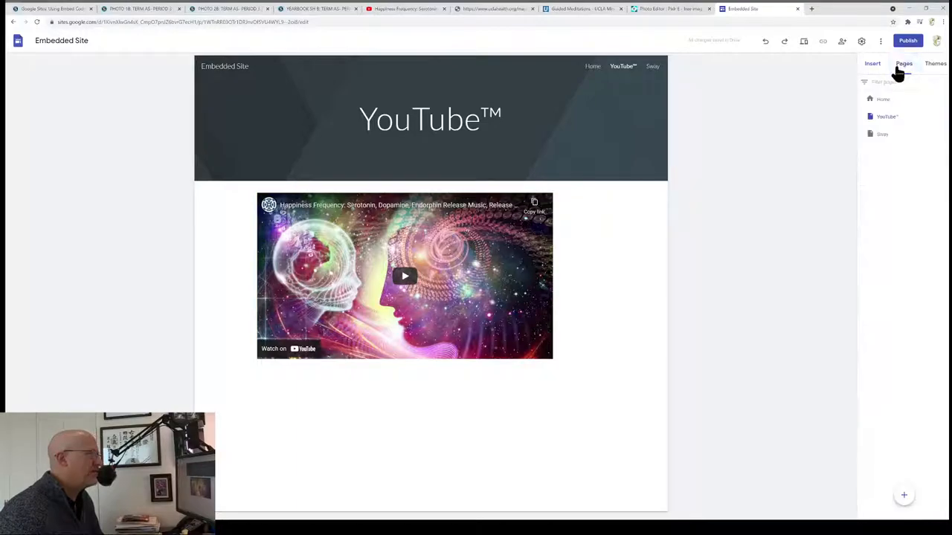
left_click(883, 134)
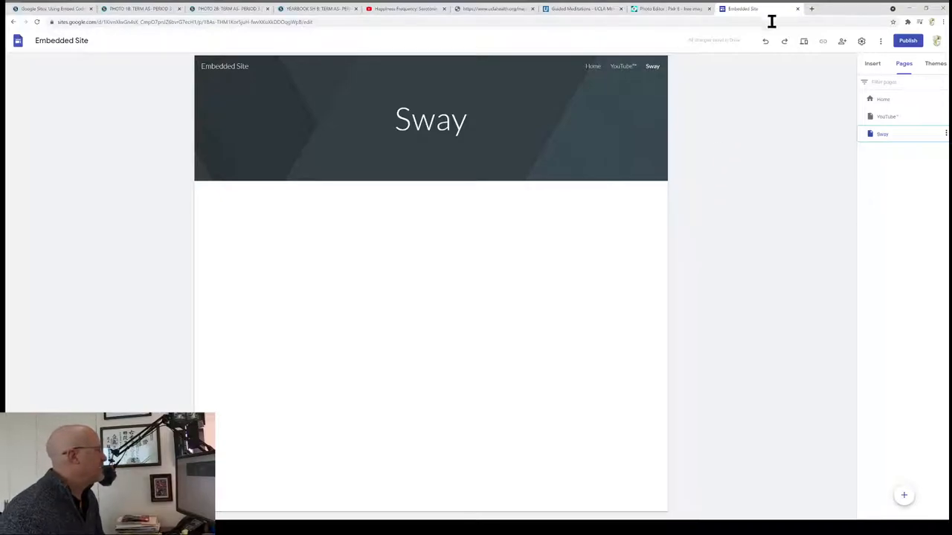
mouse_move(815, 11)
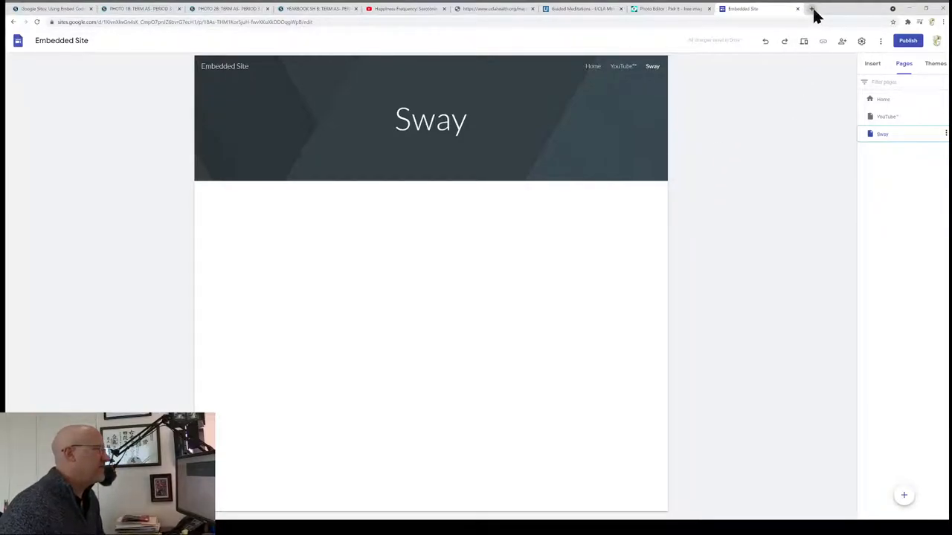
Open a new blank Chrome tab beside the Embedded Site editor.
left_click(812, 9)
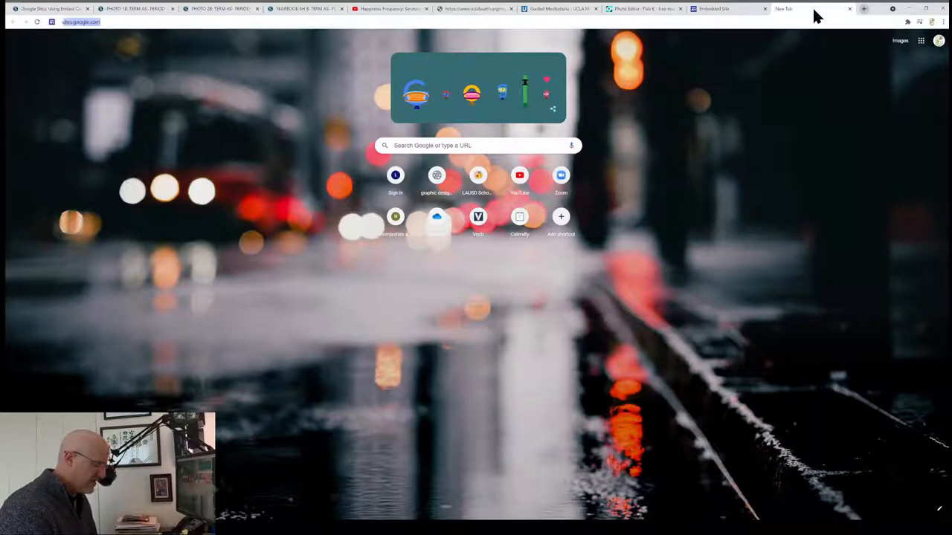
Go to the SharePoint address and switch to Microsoft Sway's home page.
type("sha")
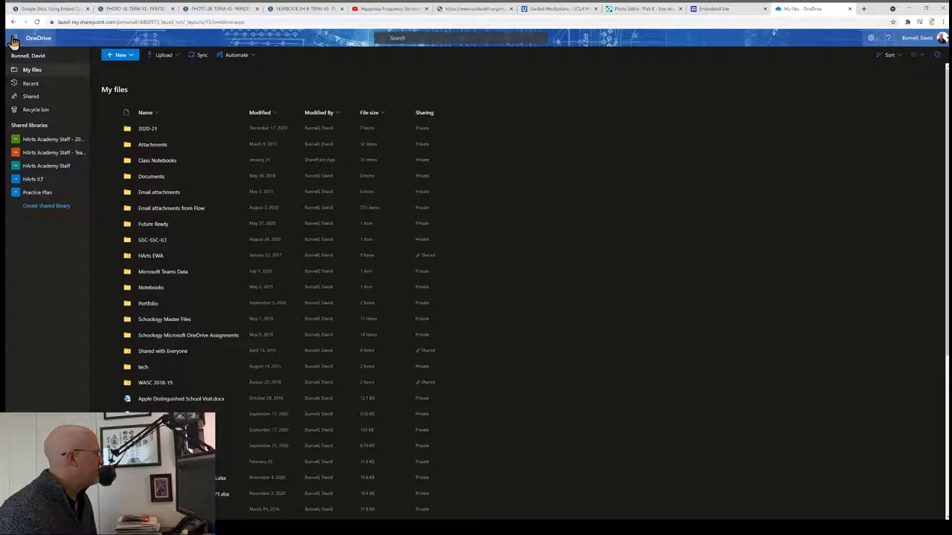
left_click(13, 38)
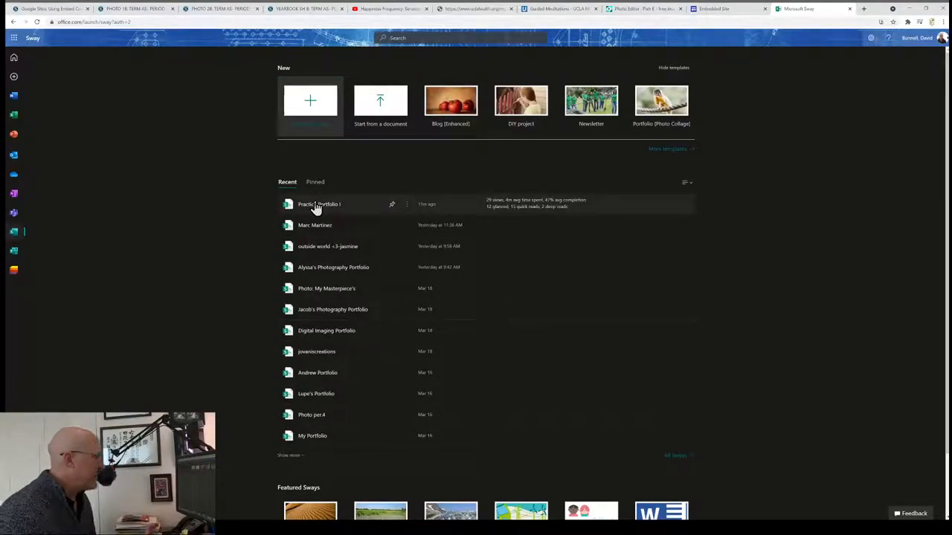
Copy Practice Portfolio I's embed code from Sway and return to the Embedded Site tab.
left_click(319, 204)
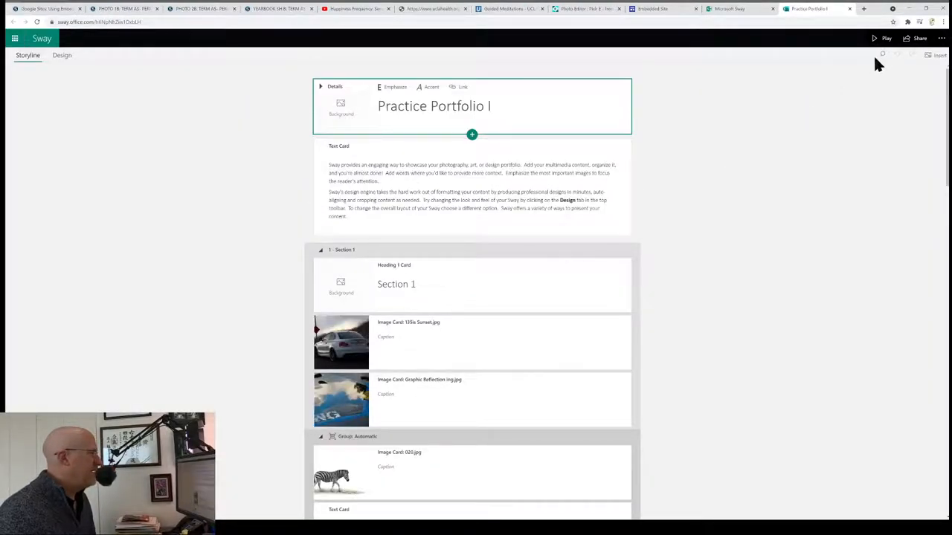
left_click(920, 38)
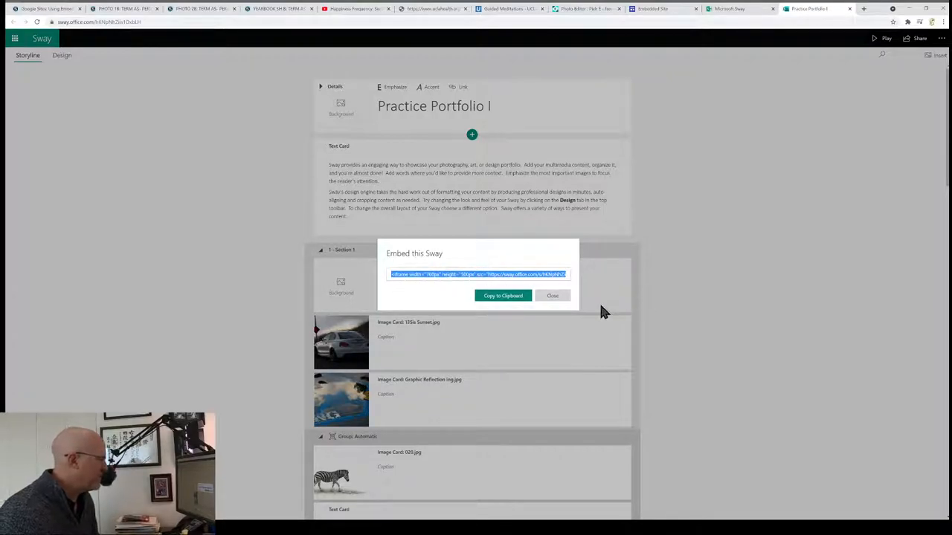
mouse_move(573, 316)
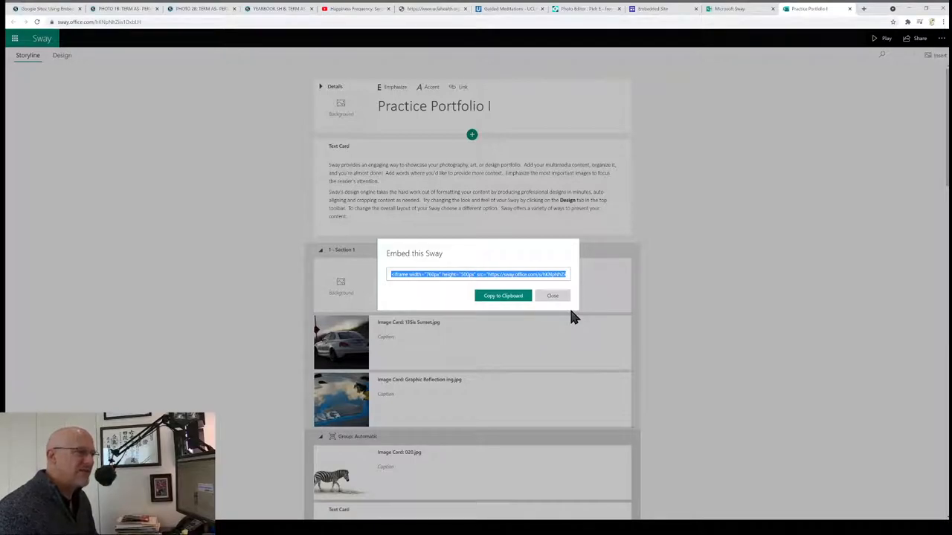
left_click(503, 296)
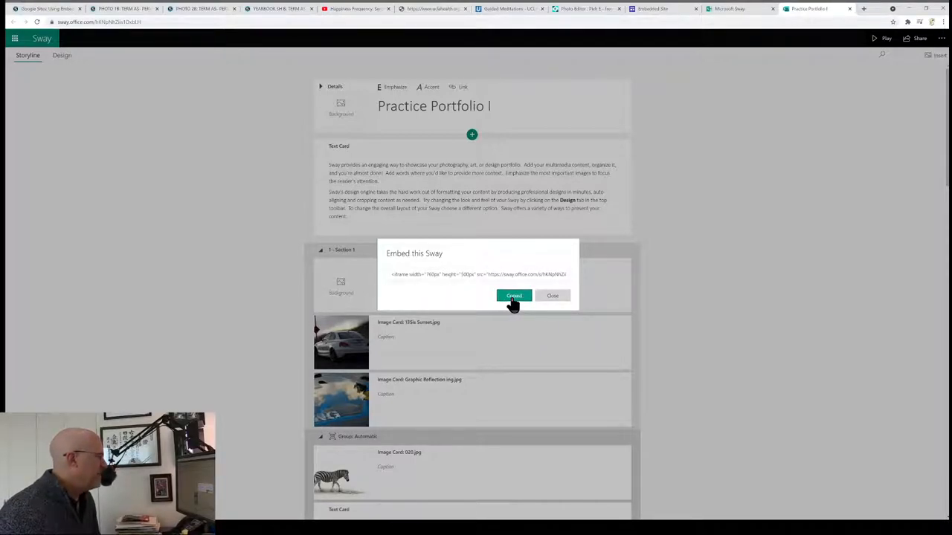
left_click(514, 296)
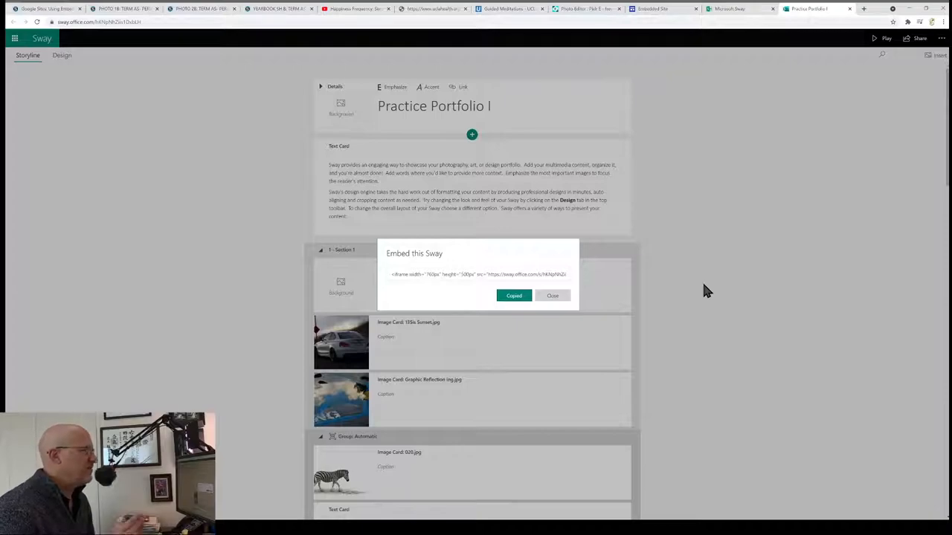
mouse_move(647, 156)
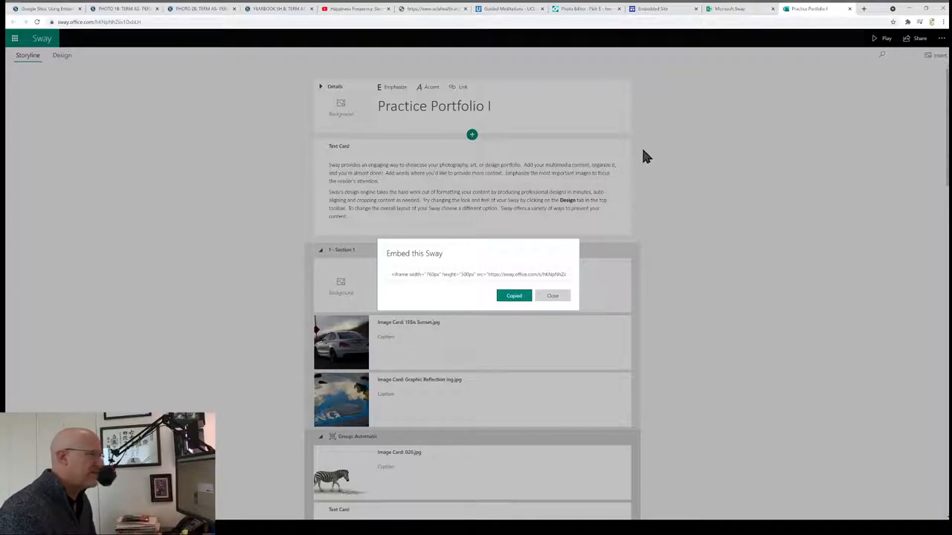
left_click(661, 8)
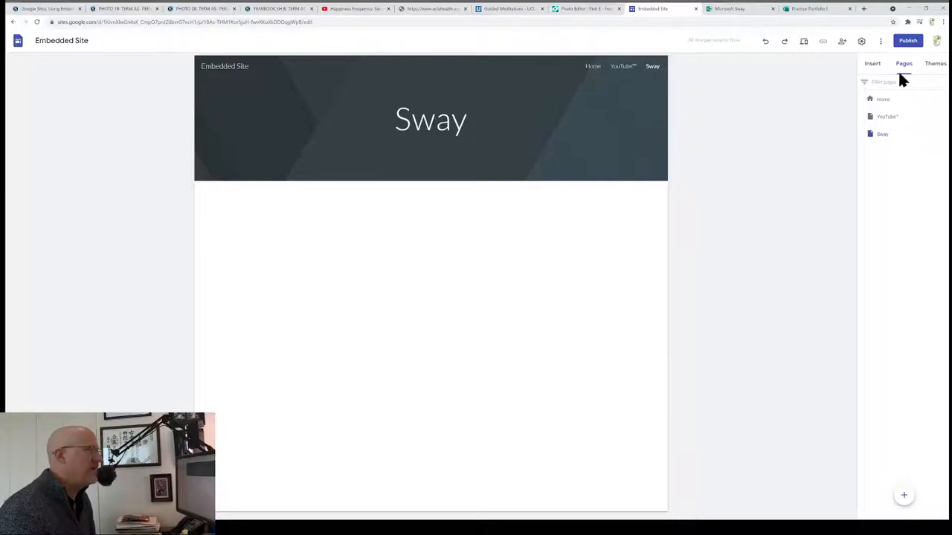
Embed the Practice Portfolio I Sway code on the Sway page and enlarge its box.
left_click(872, 63)
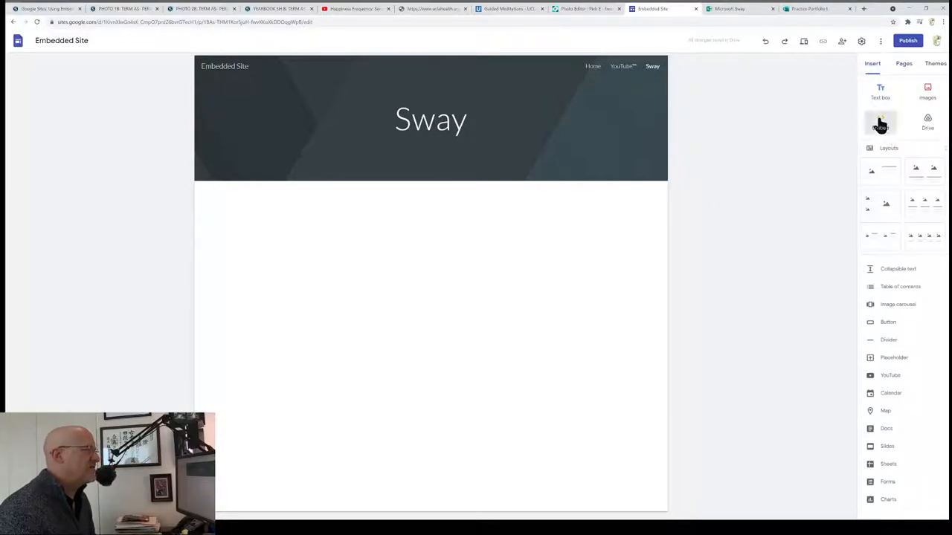
left_click(880, 123)
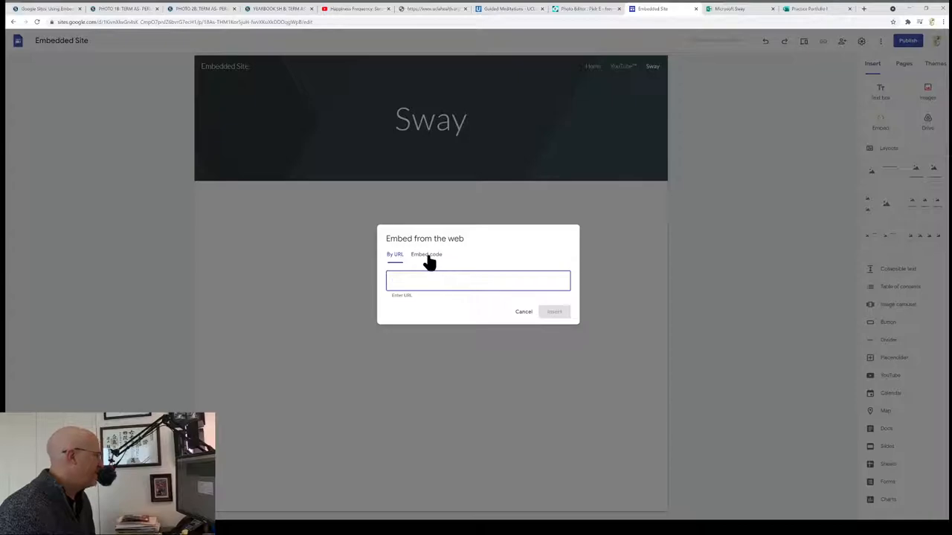
left_click(426, 254)
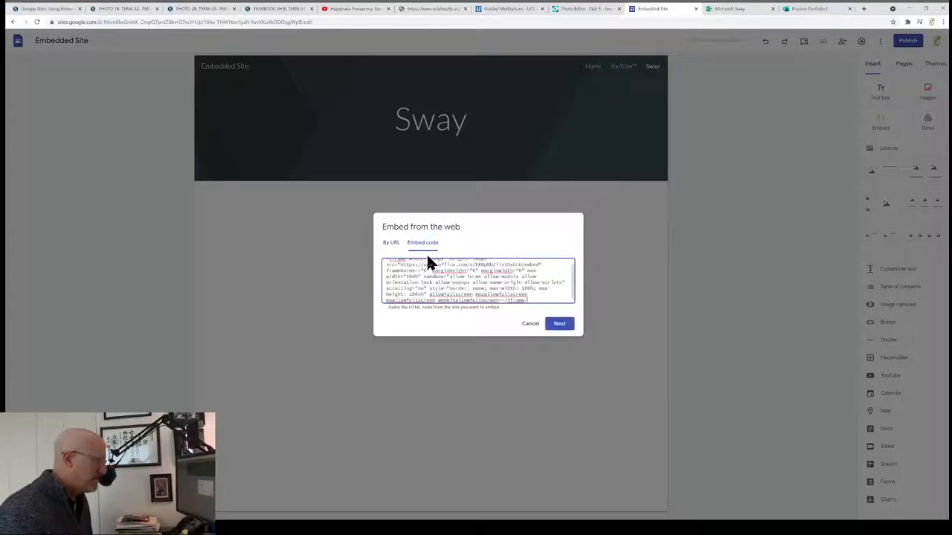
left_click(559, 323)
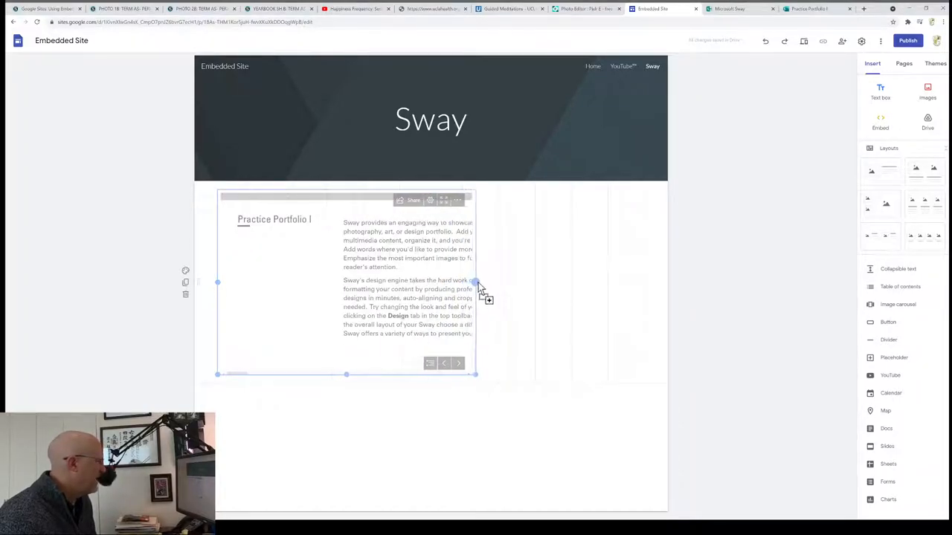
left_click_drag(476, 282, 527, 283)
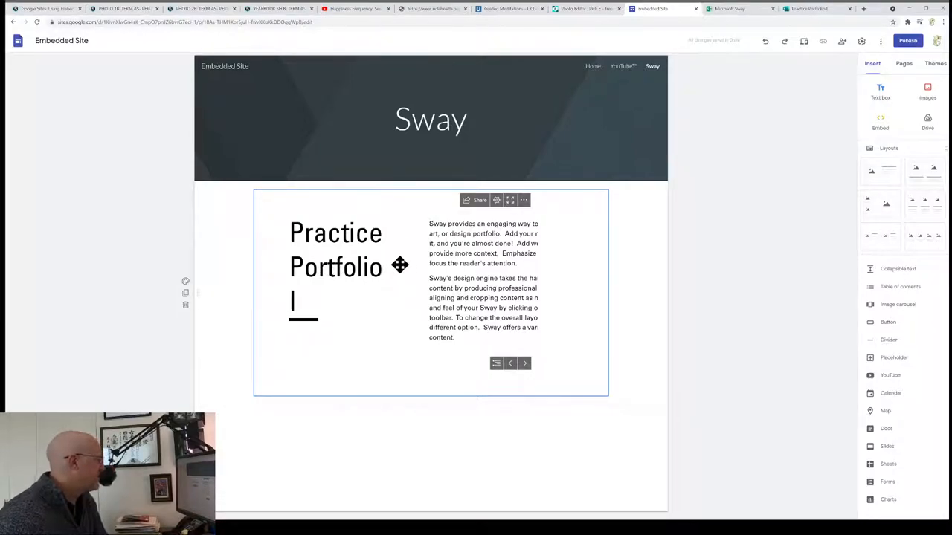
mouse_move(422, 295)
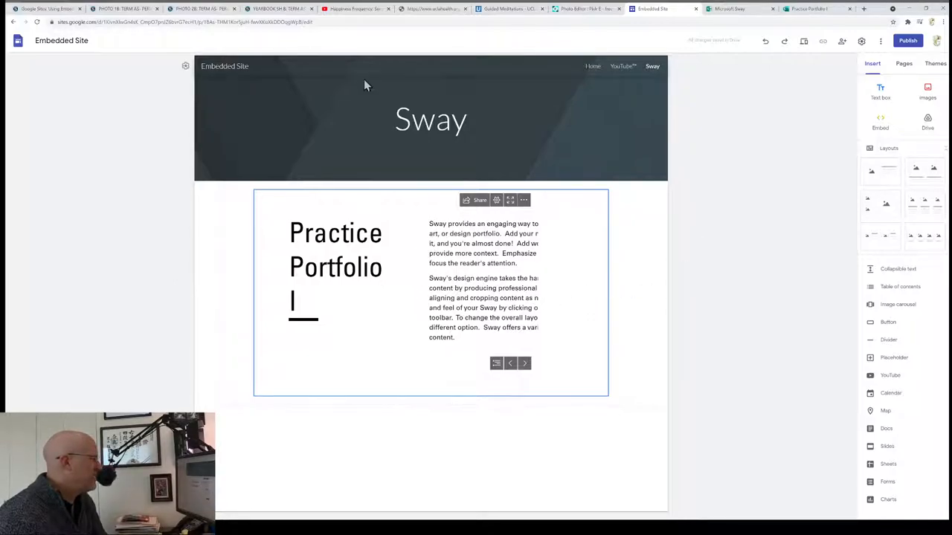
mouse_move(705, 160)
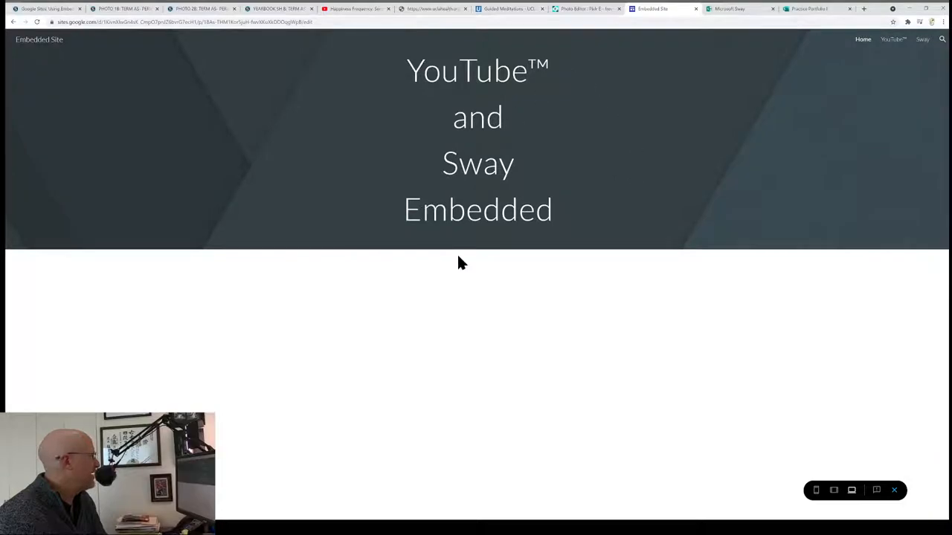
mouse_move(892, 39)
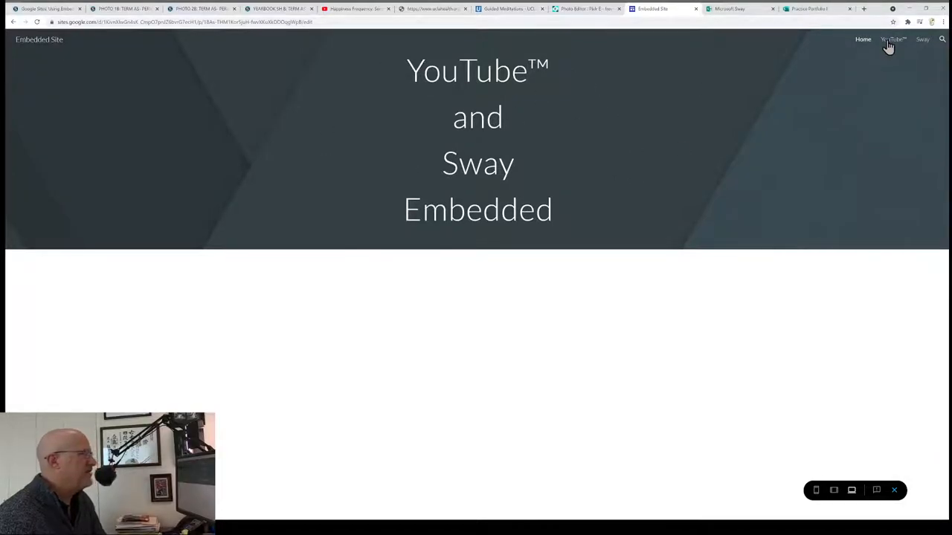
In preview, view the YouTube page, then the Sway page, paging through the Sway portfolio.
left_click(893, 40)
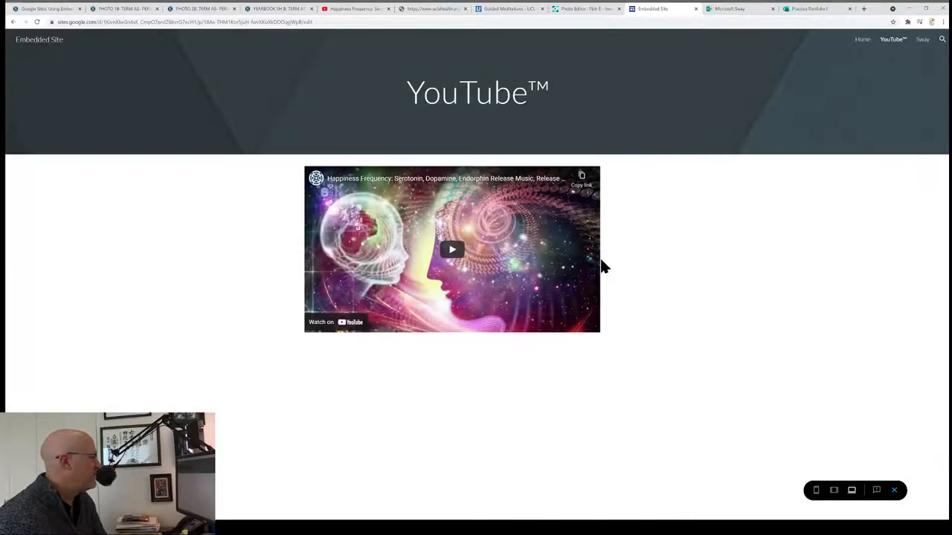
left_click(922, 40)
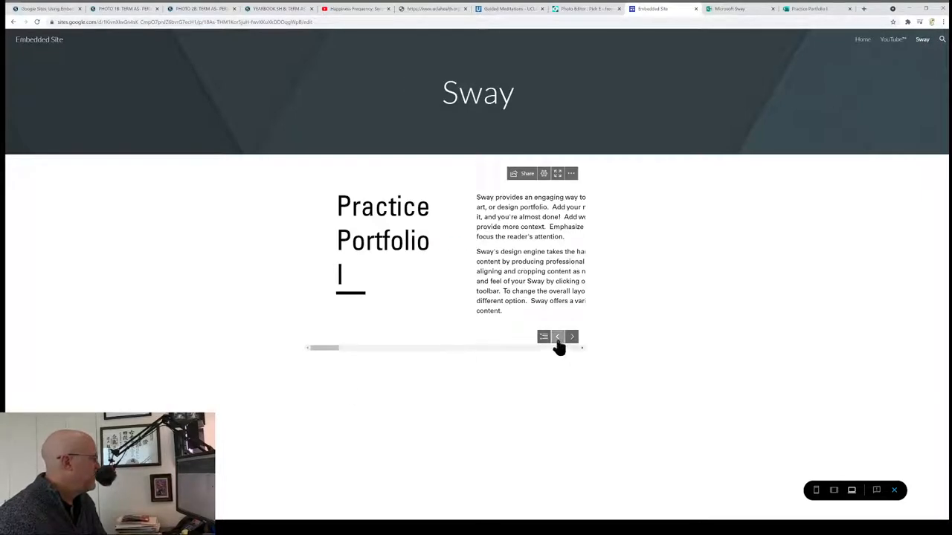
left_click(572, 336)
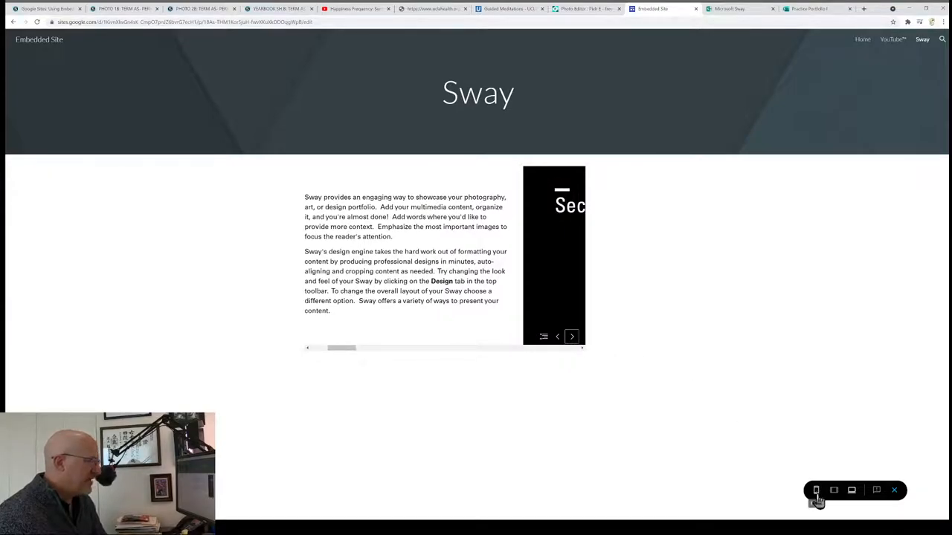
Check the site at phone size, then close the preview and return to editing.
left_click(815, 490)
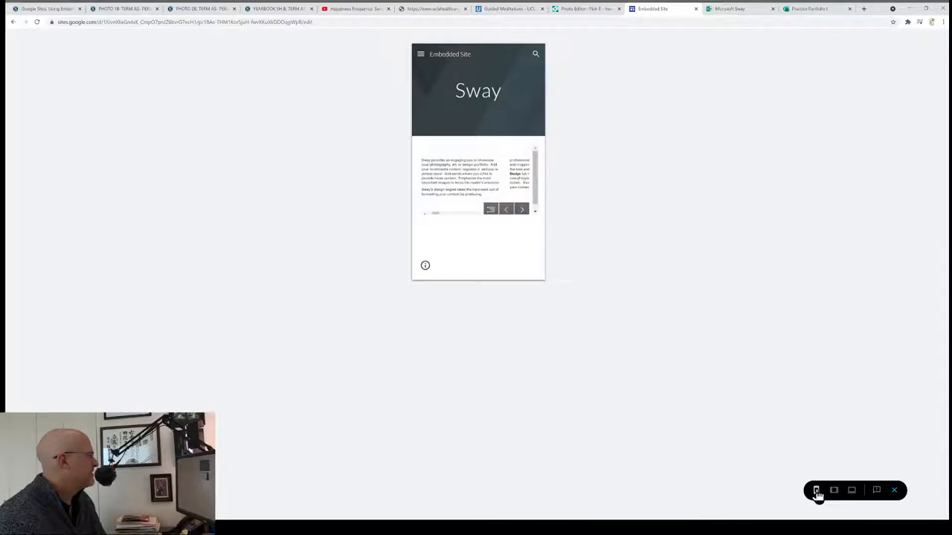
left_click(833, 490)
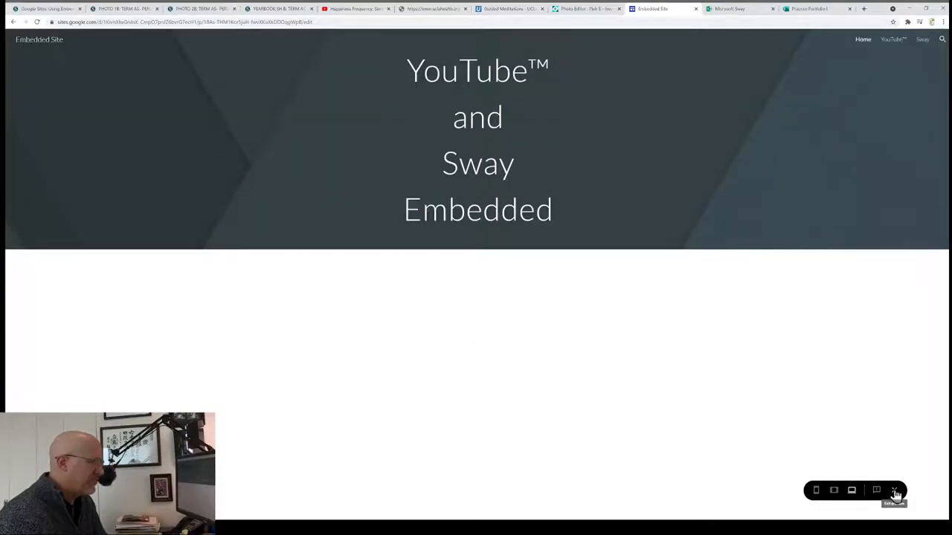
left_click(894, 490)
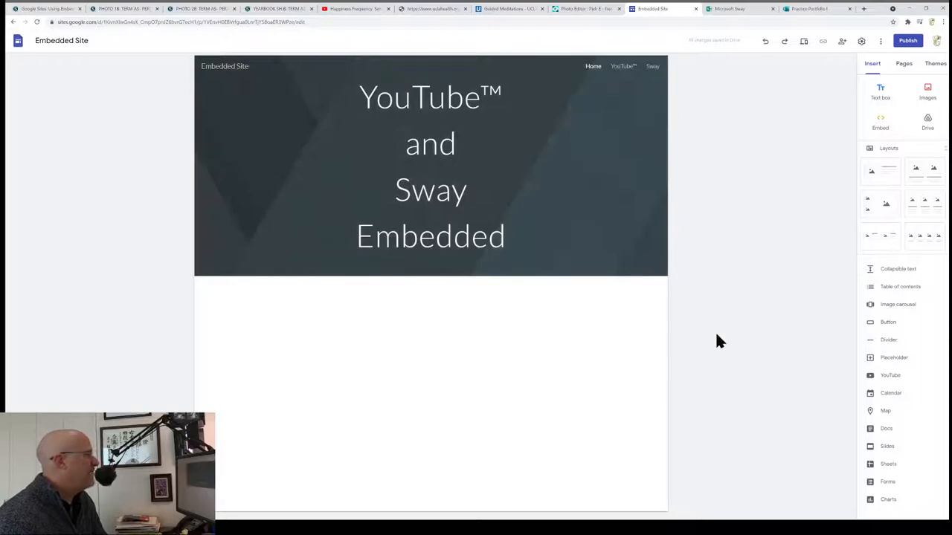
Publish Embedded Site at the web address 'digitalimaging', removing the invalid ending first.
left_click(432, 163)
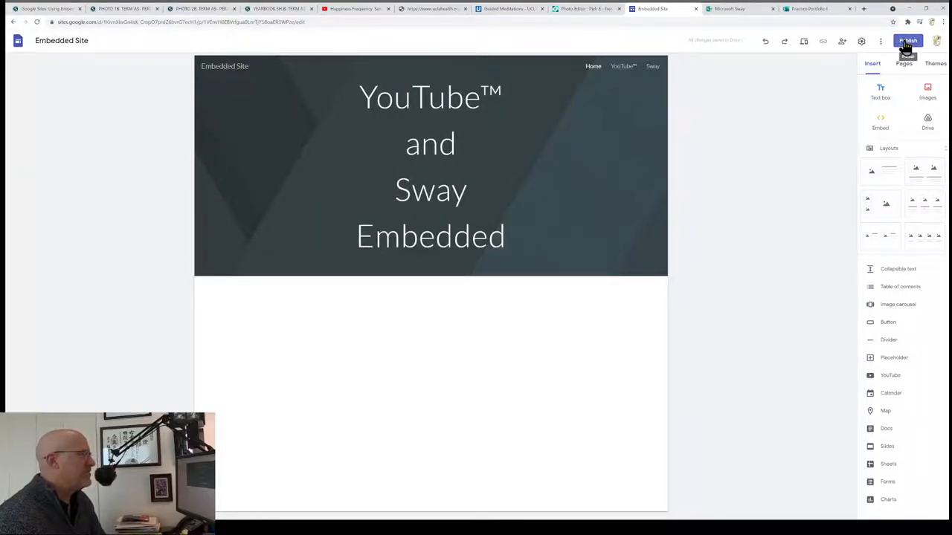
left_click(908, 40)
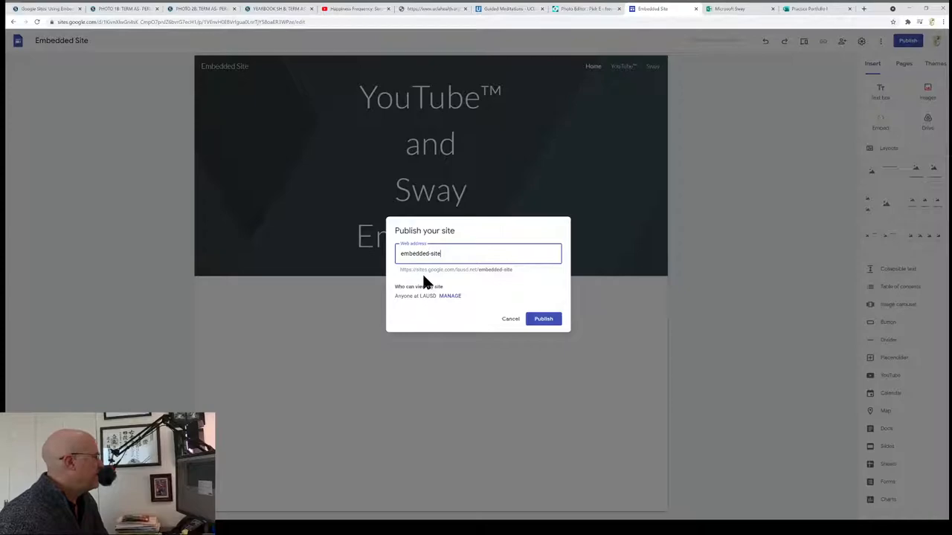
mouse_move(469, 281)
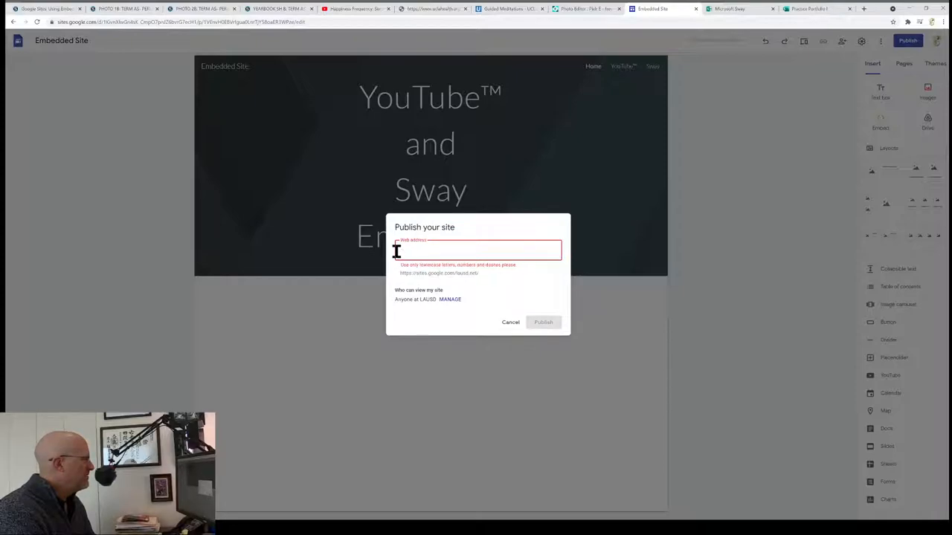
type("photo")
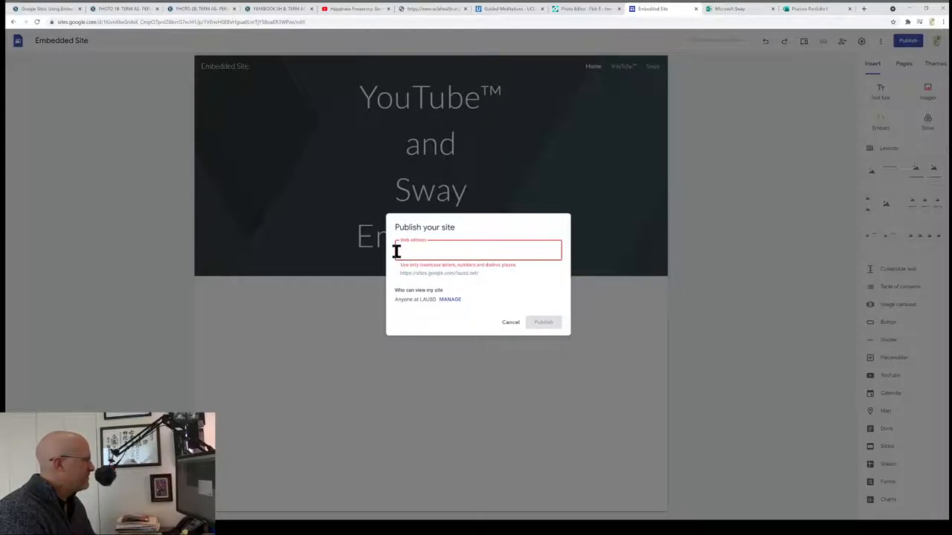
type("digitalimagi")
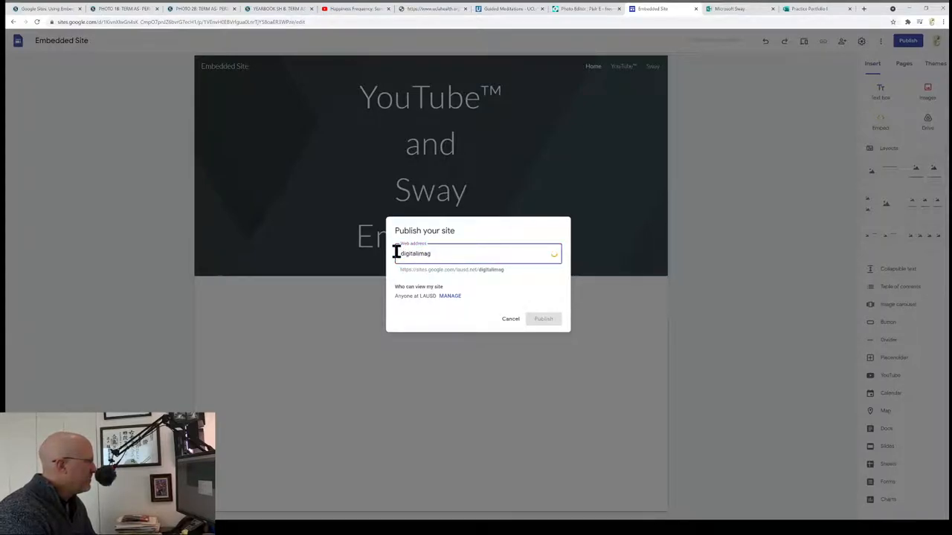
type("ing_site")
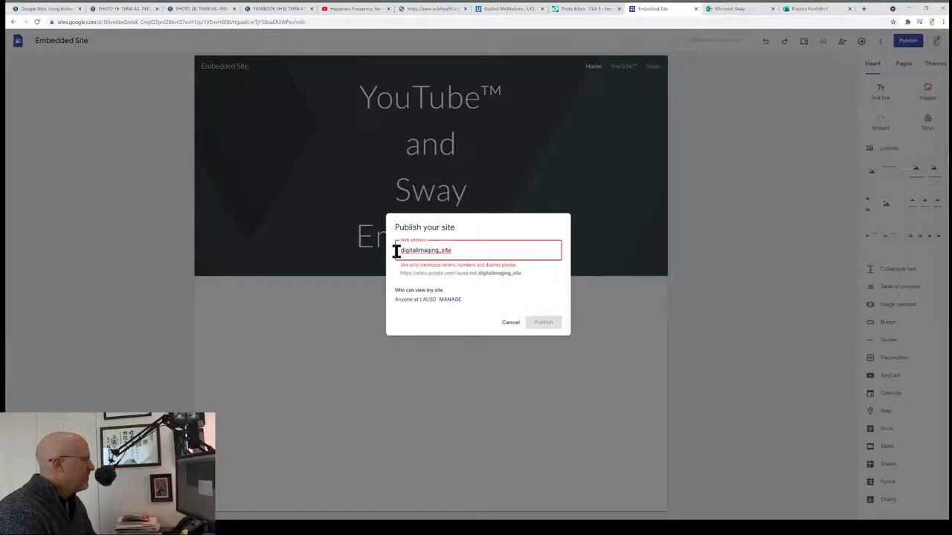
key("Backspace")
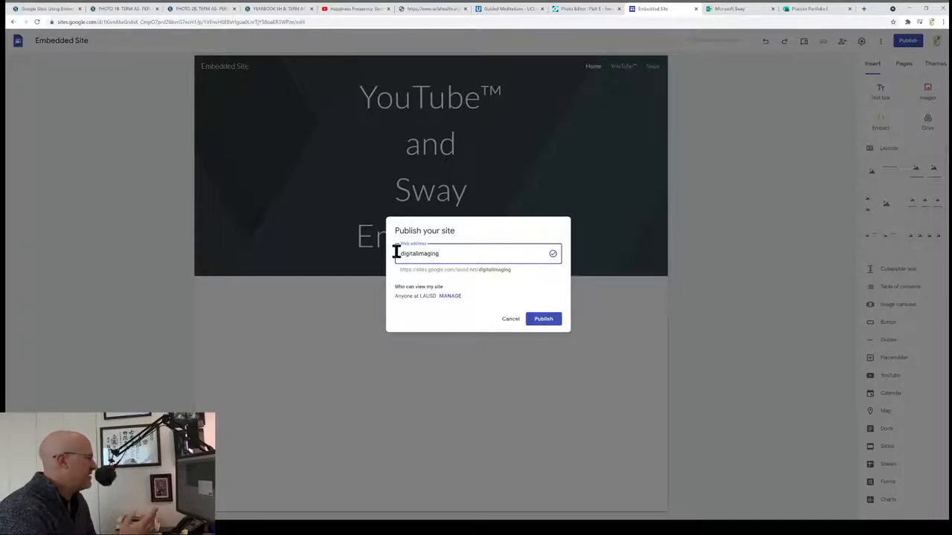
left_click(543, 318)
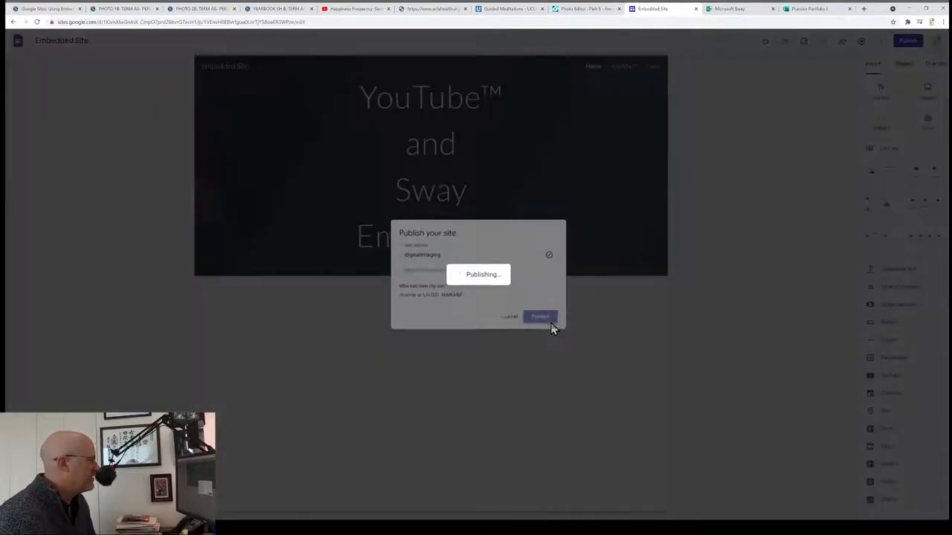
left_click(539, 316)
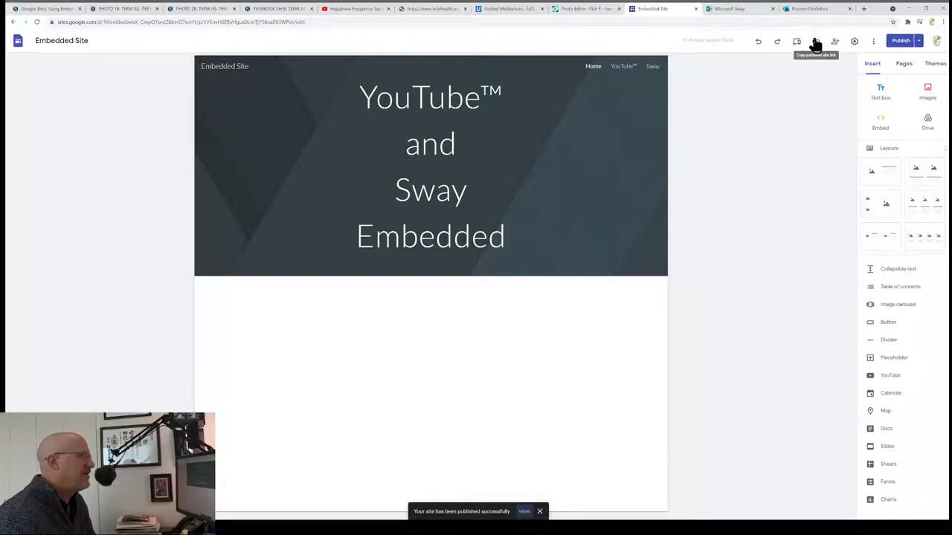
Copy the published site link and switch between the YouTube and Sway pages.
left_click(815, 40)
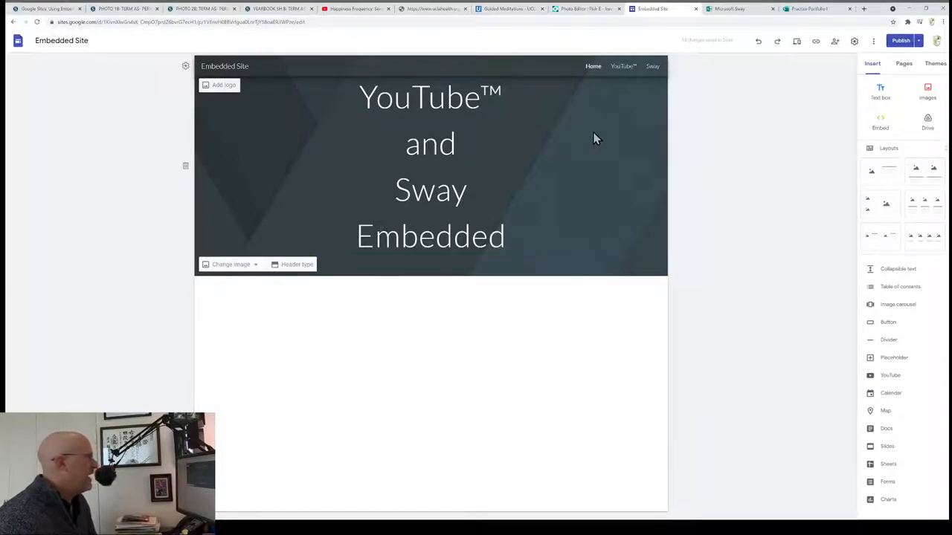
left_click(623, 67)
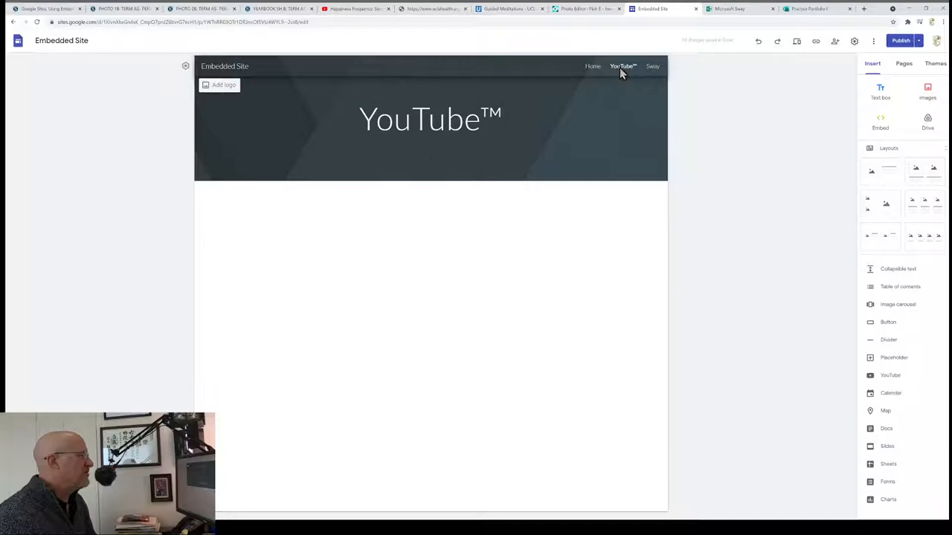
left_click(652, 66)
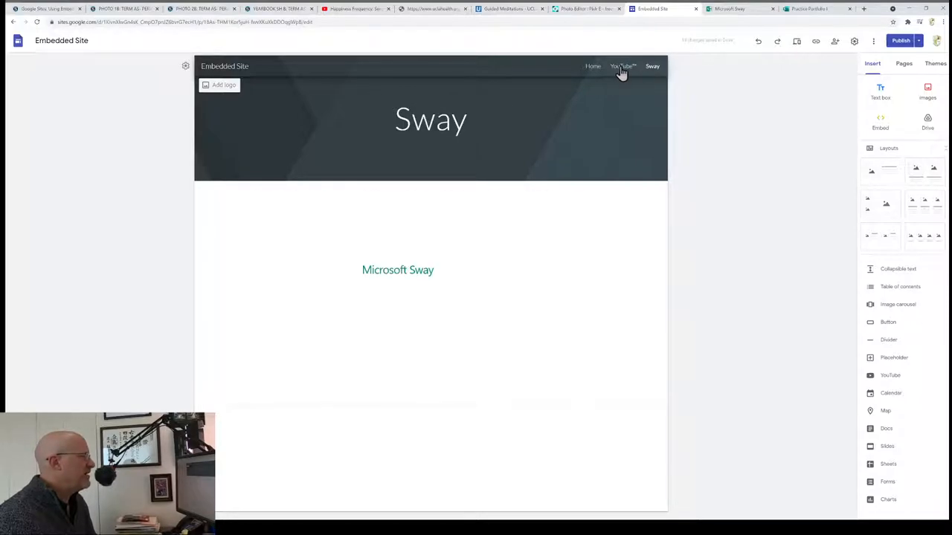
left_click(623, 66)
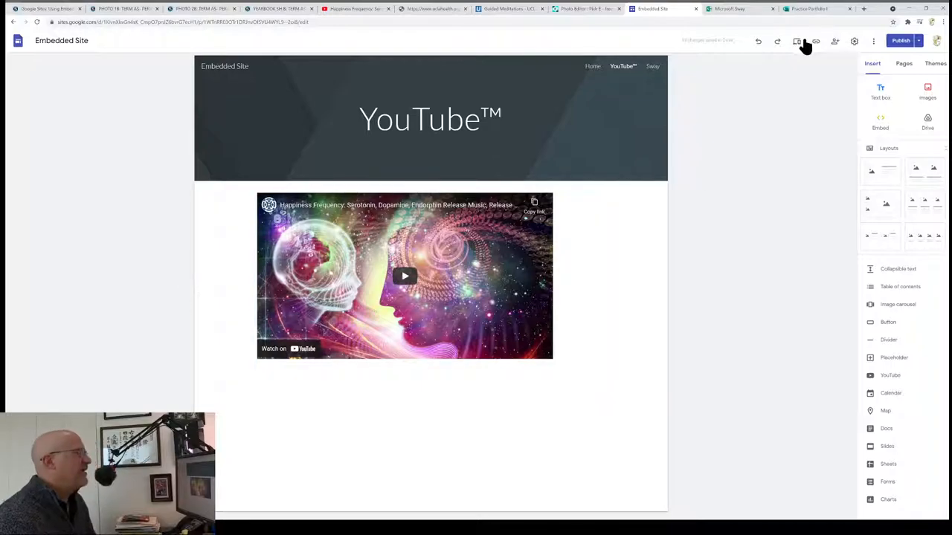
Preview the YouTube page and play, then pause, the Happiness Frequency video.
left_click(796, 41)
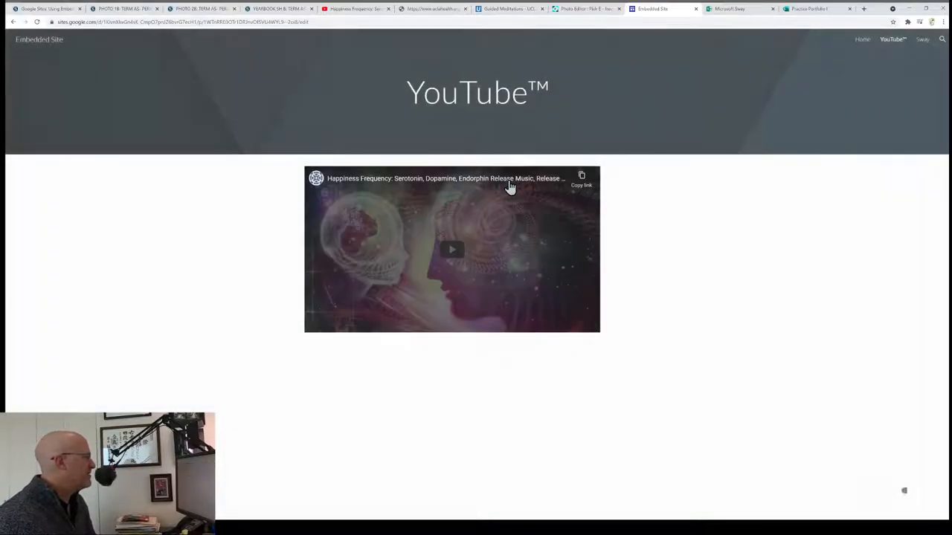
left_click(451, 249)
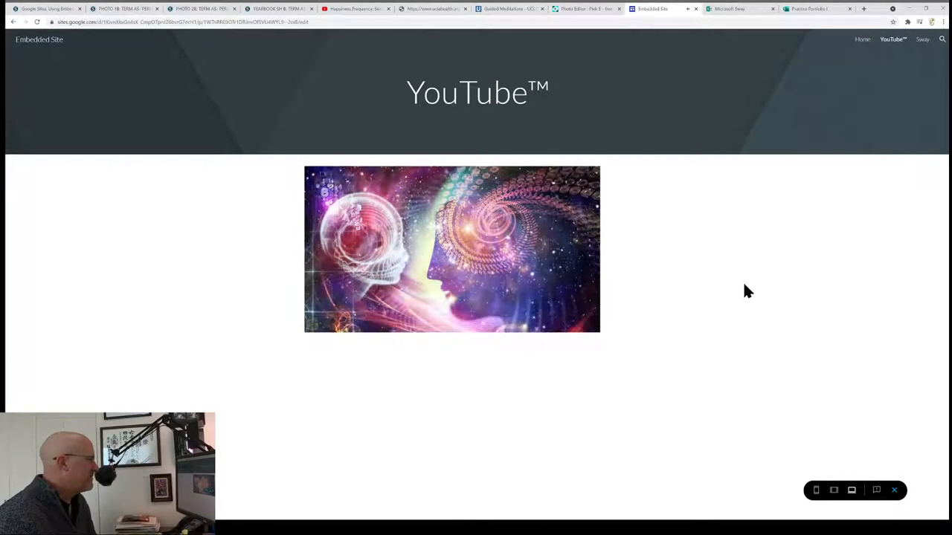
mouse_move(739, 337)
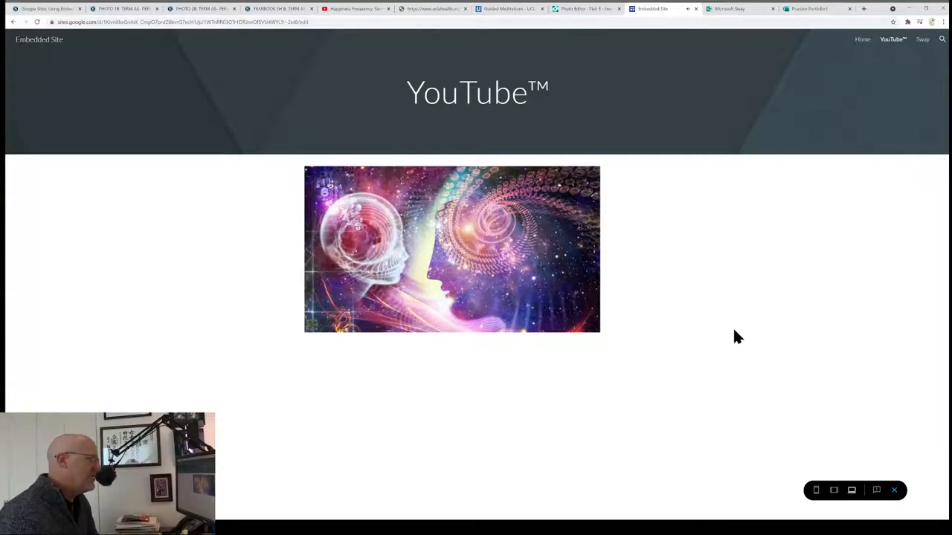
left_click(451, 249)
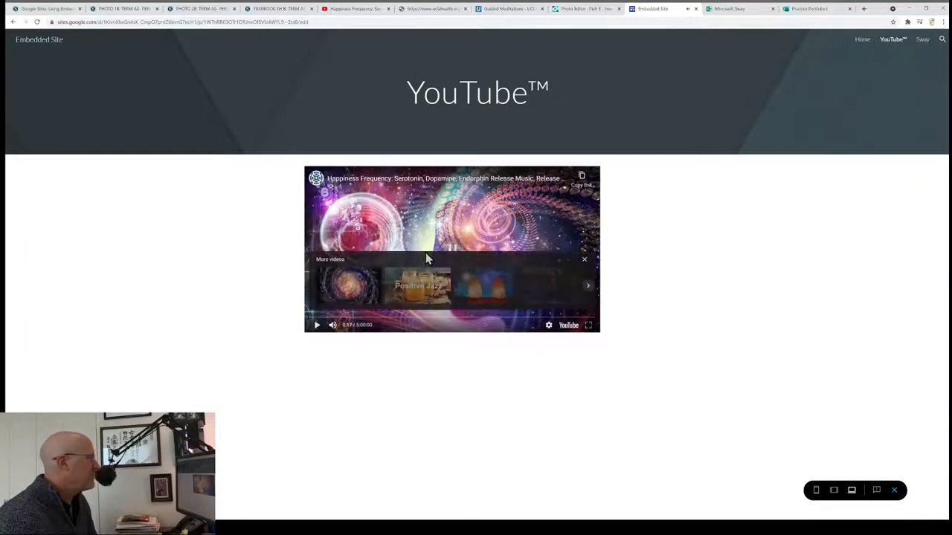